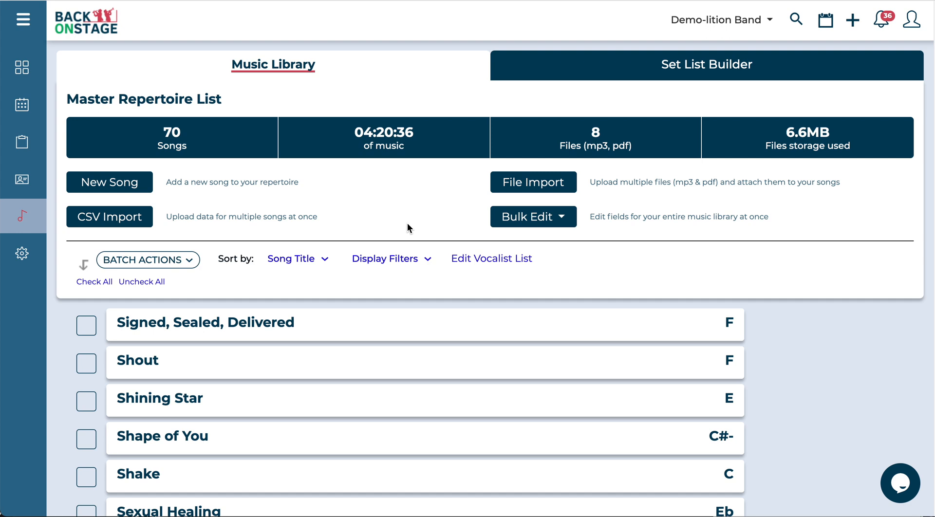
{"action": "mouse_move", "coordinate": [351, 226]}
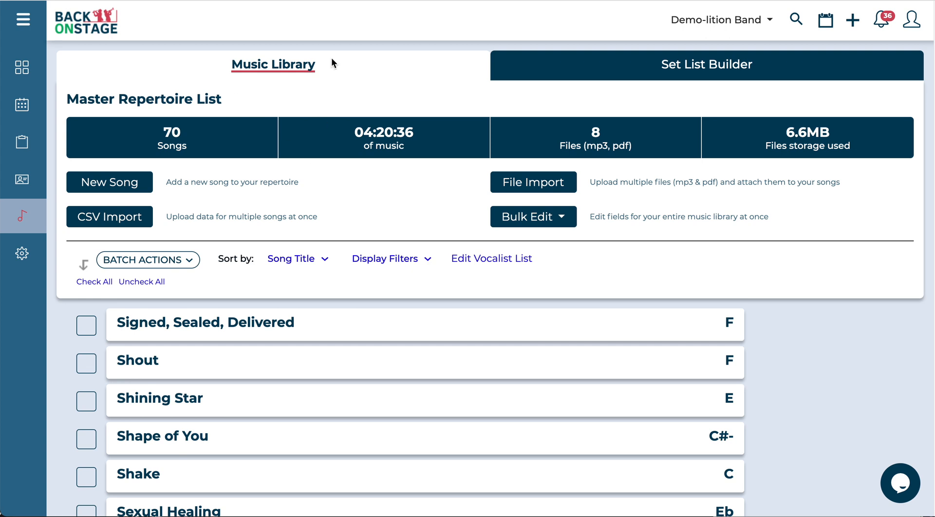
Create an empty set list titled 'My New Set List' in the Set List Builder.
{"action": "scroll", "scroll_direction": "down", "scroll_amount": 3}
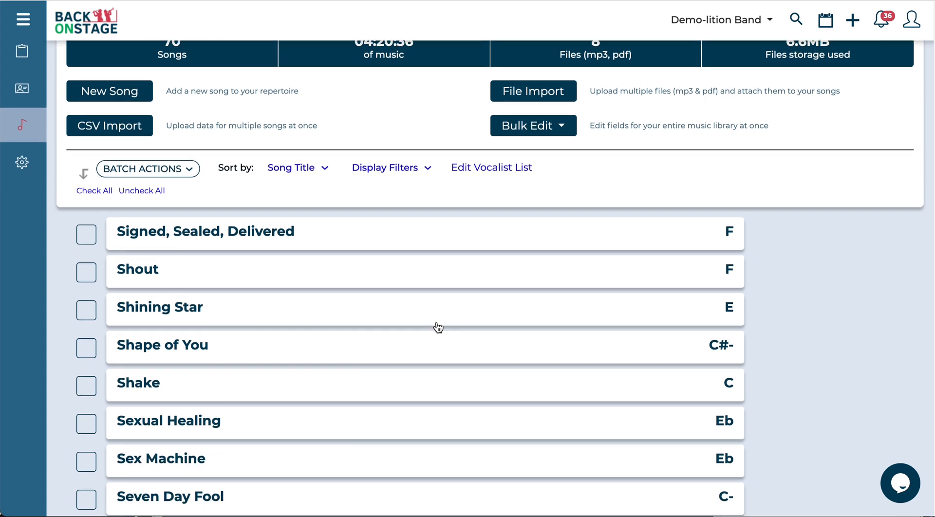
{"action": "scroll", "scroll_direction": "down", "scroll_amount": 3}
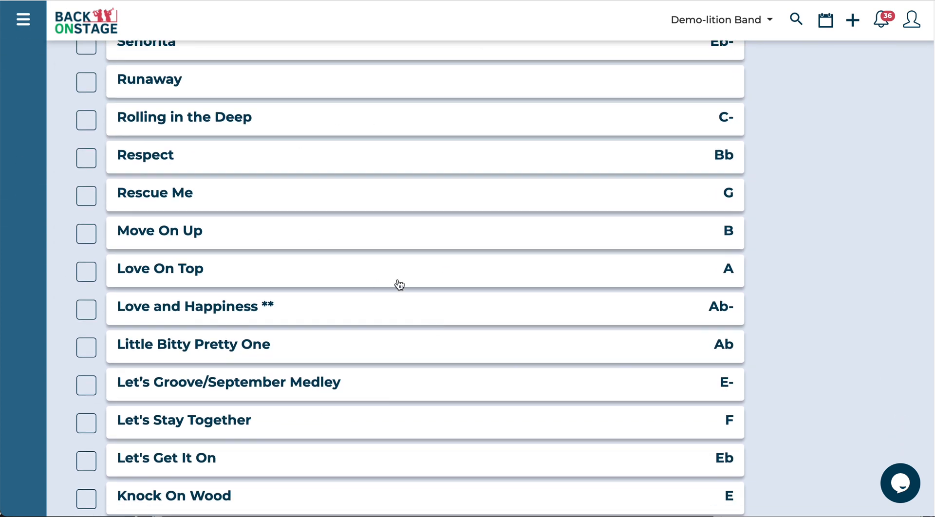
{"action": "scroll", "scroll_direction": "up", "scroll_amount": 3}
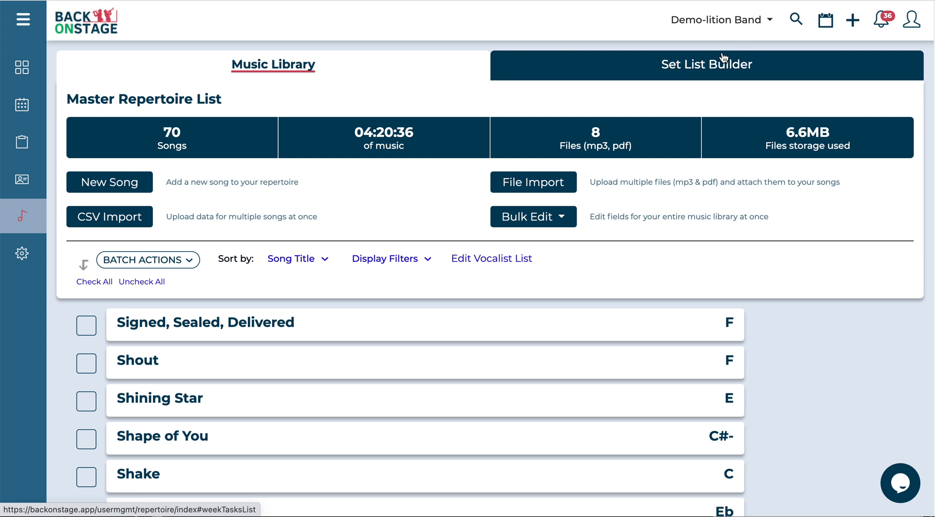
{"action": "left_click", "coordinate": [706, 65]}
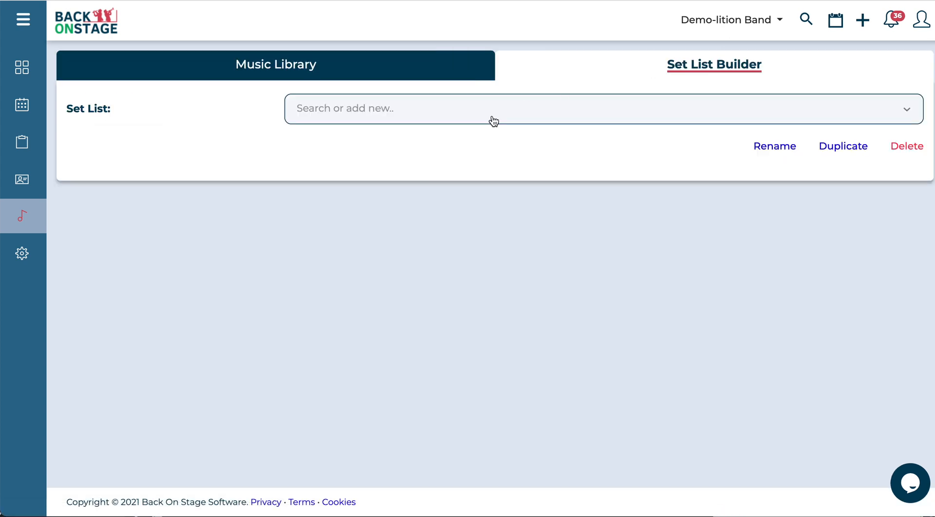
{"action": "left_click", "coordinate": [493, 108]}
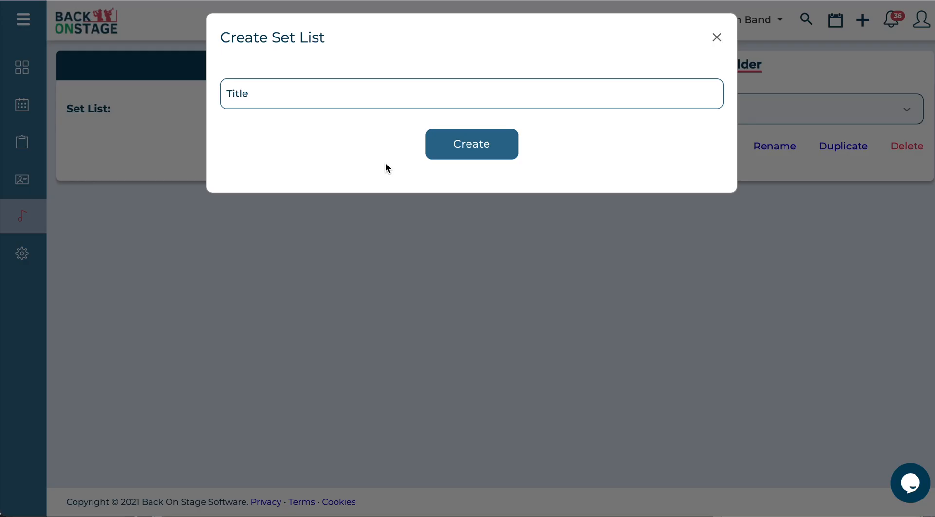
{"action": "left_click", "coordinate": [471, 94]}
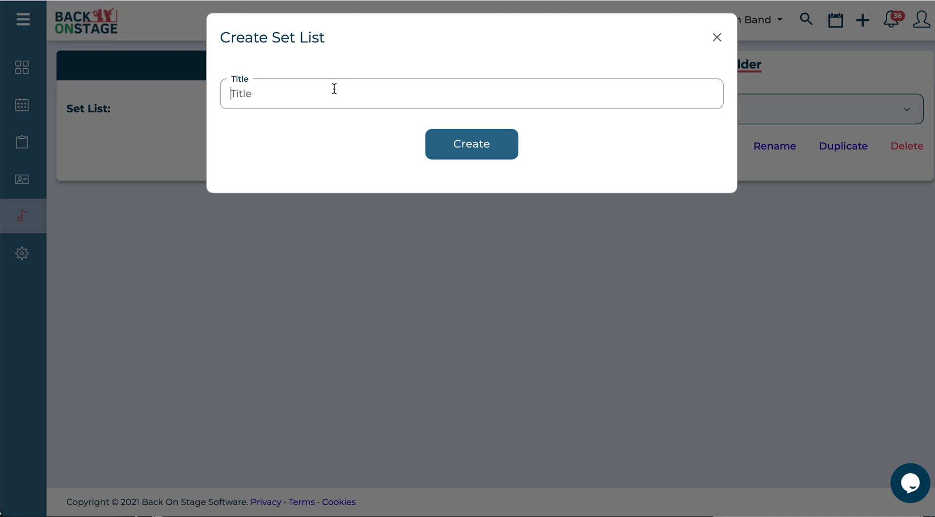
{"action": "type", "text": "My New Set List"}
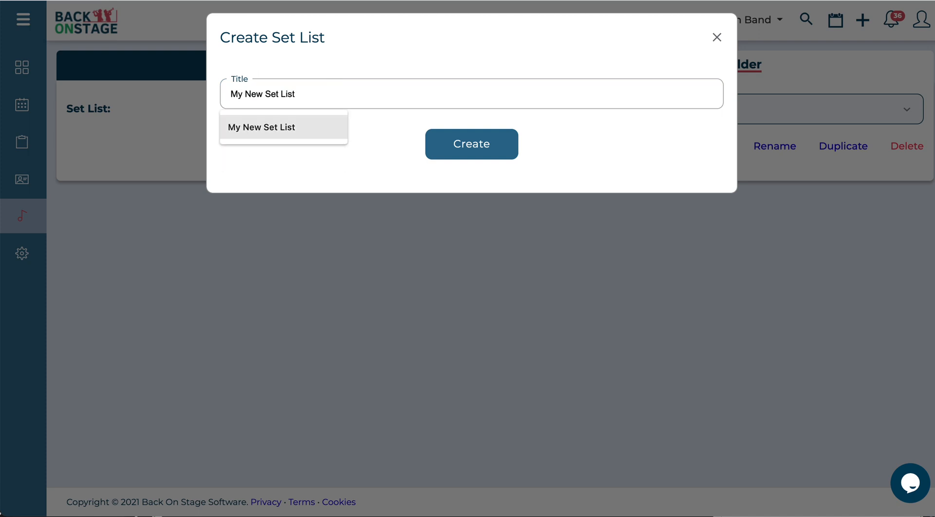
{"action": "left_click", "coordinate": [471, 144]}
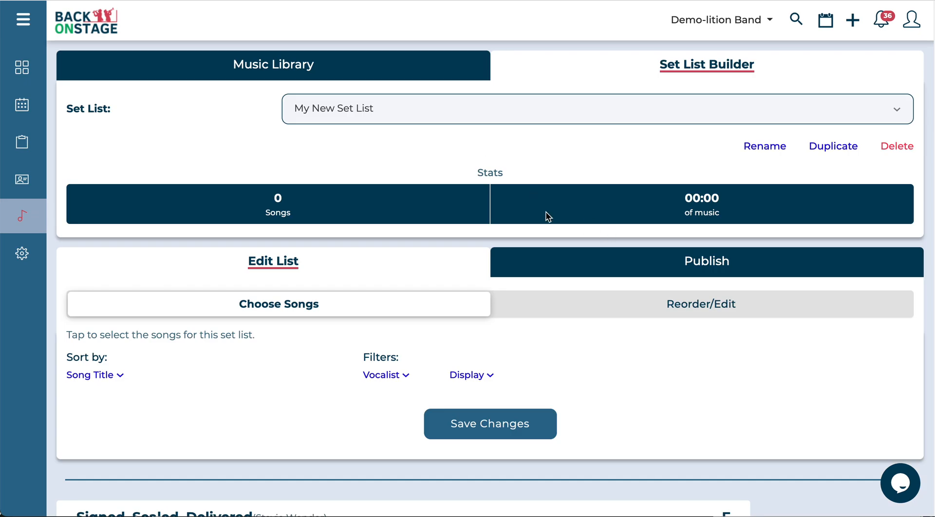
Choose 8 songs totalling 24:36 and save them to My New Set List.
{"action": "scroll", "scroll_direction": "down", "scroll_amount": 3}
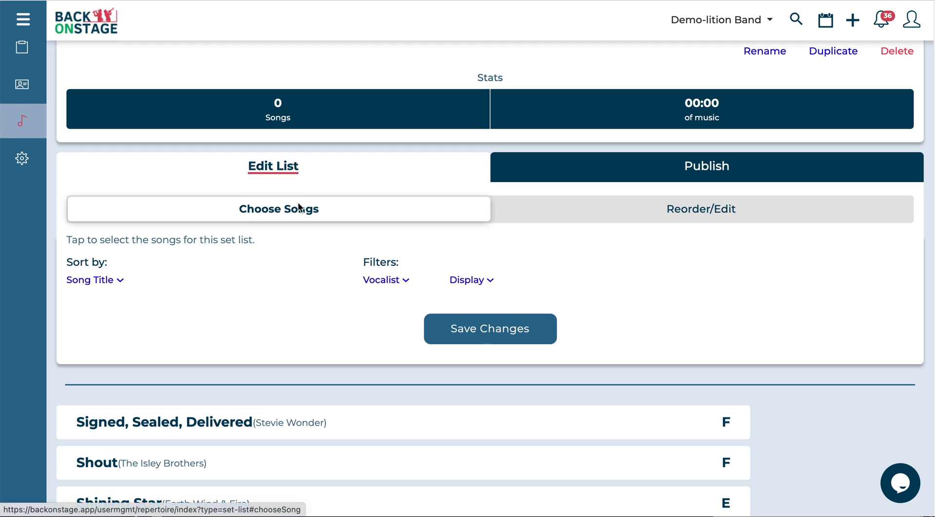
{"action": "scroll", "scroll_direction": "down", "scroll_amount": 3}
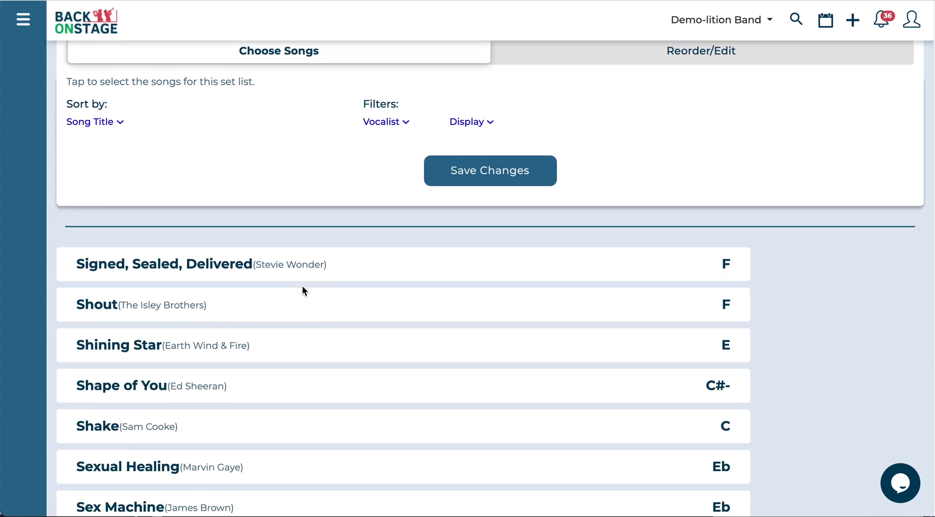
{"action": "left_click", "coordinate": [354, 344]}
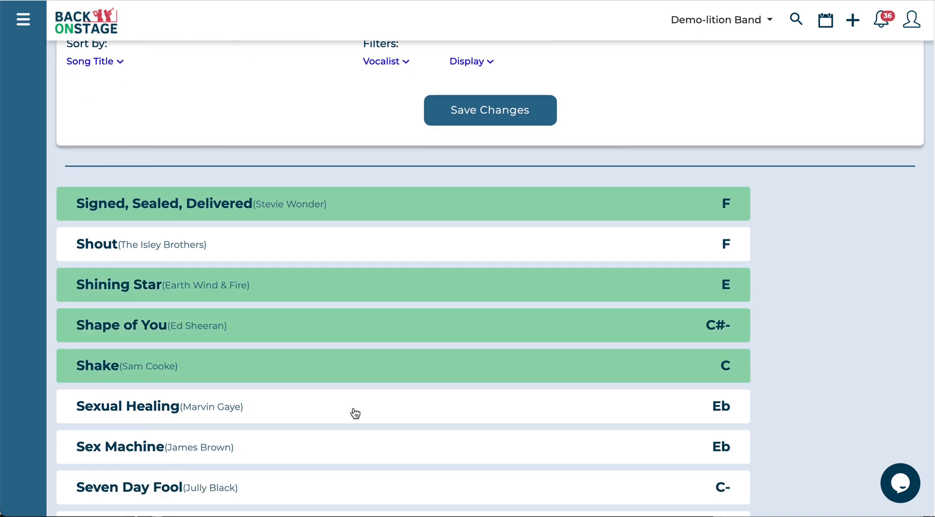
{"action": "scroll", "scroll_direction": "down", "scroll_amount": 3}
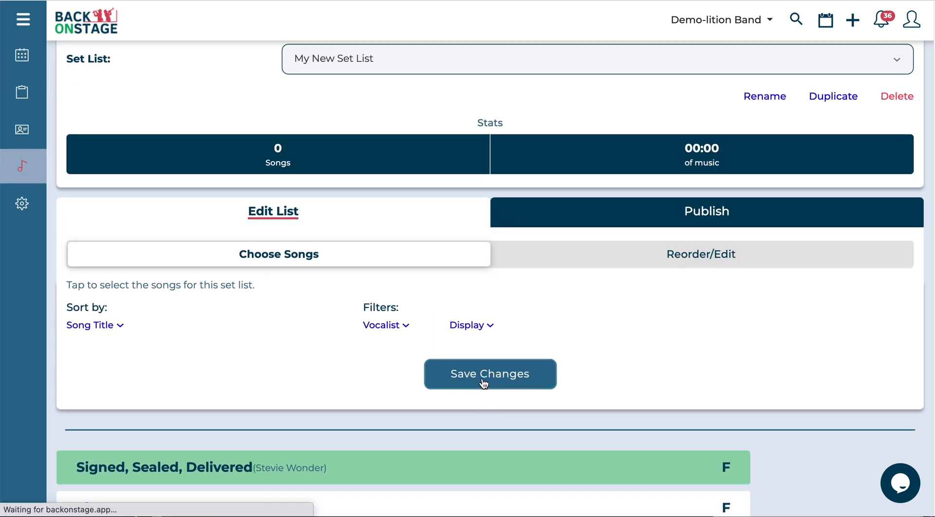
{"action": "left_click", "coordinate": [489, 374]}
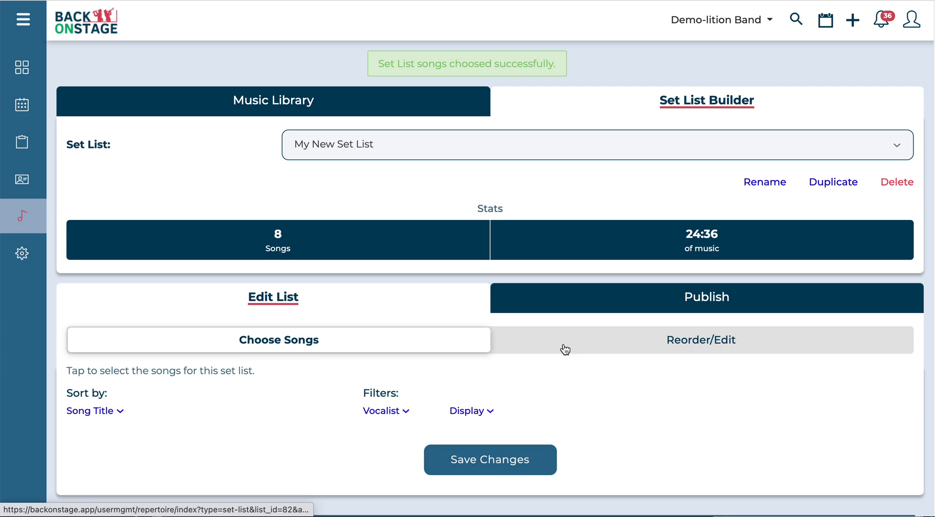
{"action": "left_click", "coordinate": [701, 340]}
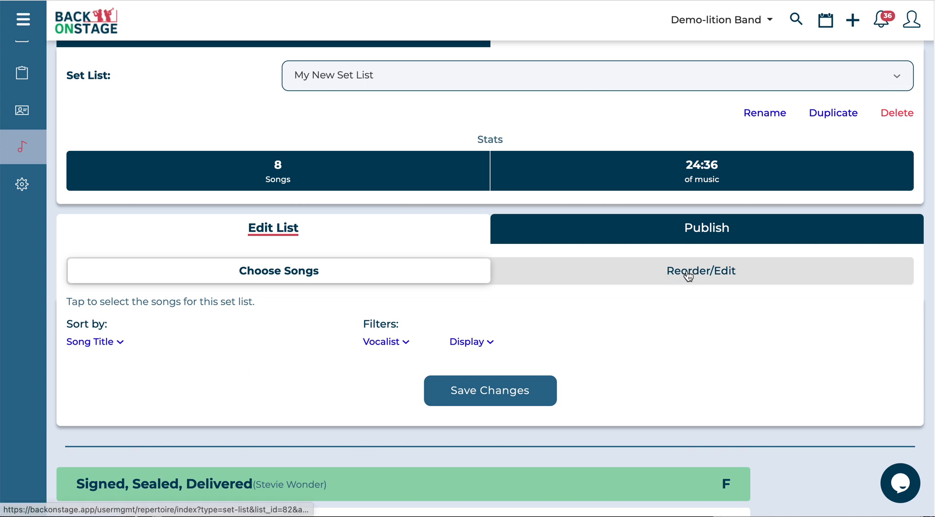
Reorder the list to open with Shape of You, then Signed, Sealed, Delivered, then Senorita.
{"action": "left_click", "coordinate": [701, 270]}
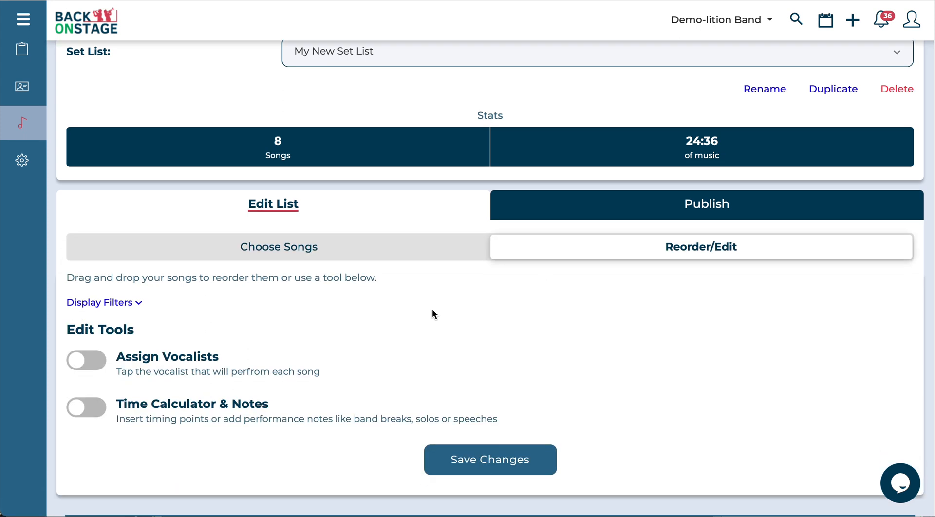
{"action": "scroll", "scroll_direction": "down", "scroll_amount": 3}
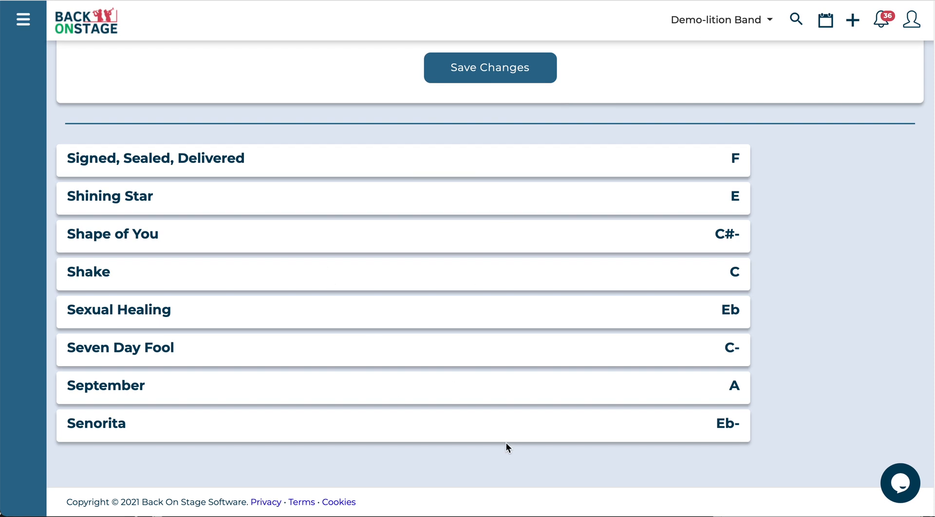
{"action": "mouse_move", "coordinate": [493, 412]}
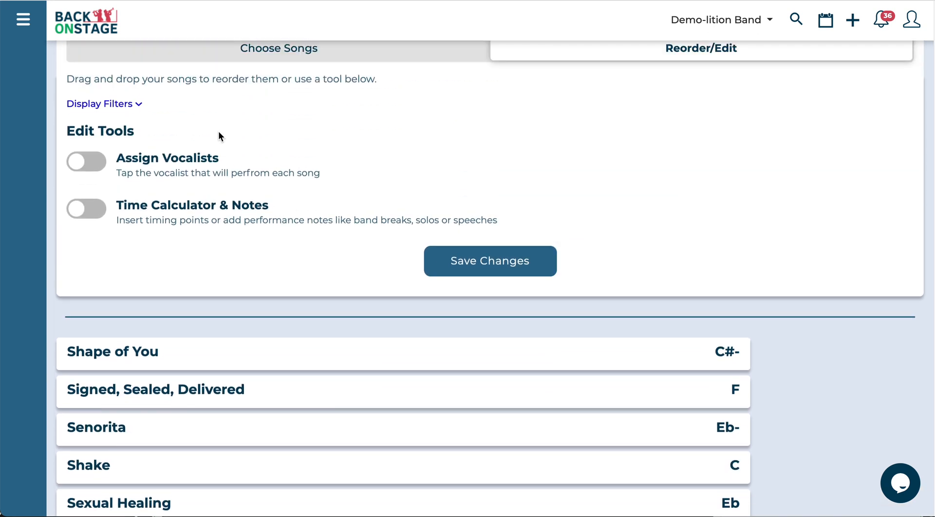
{"action": "scroll", "scroll_direction": "down", "scroll_amount": 3}
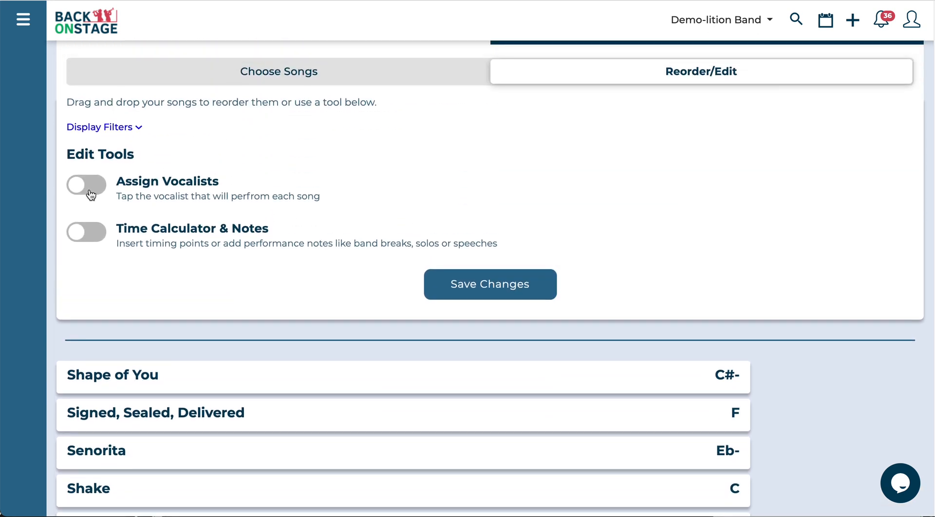
Enable Assign Vocalists and give singers to Signed, Sealed, Delivered, Senorita and Shining Star.
{"action": "left_click", "coordinate": [86, 185]}
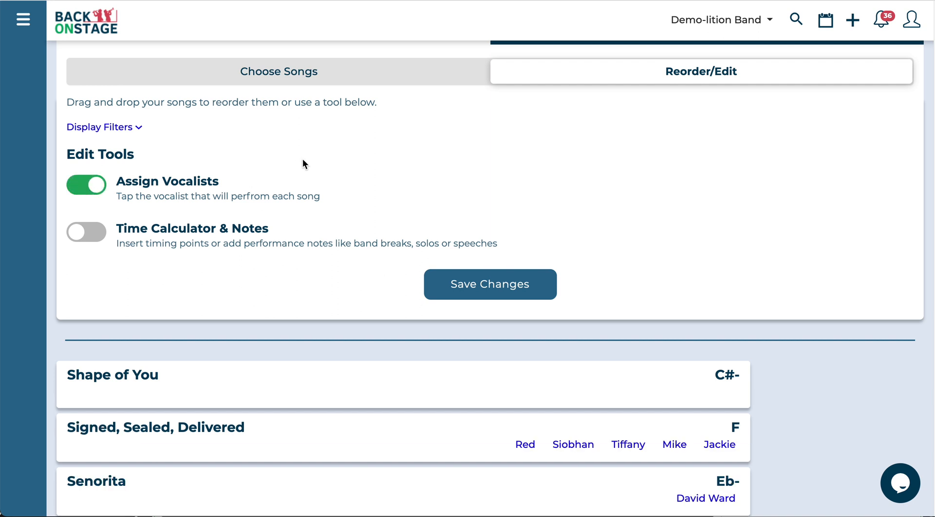
{"action": "scroll", "scroll_direction": "down", "scroll_amount": 3}
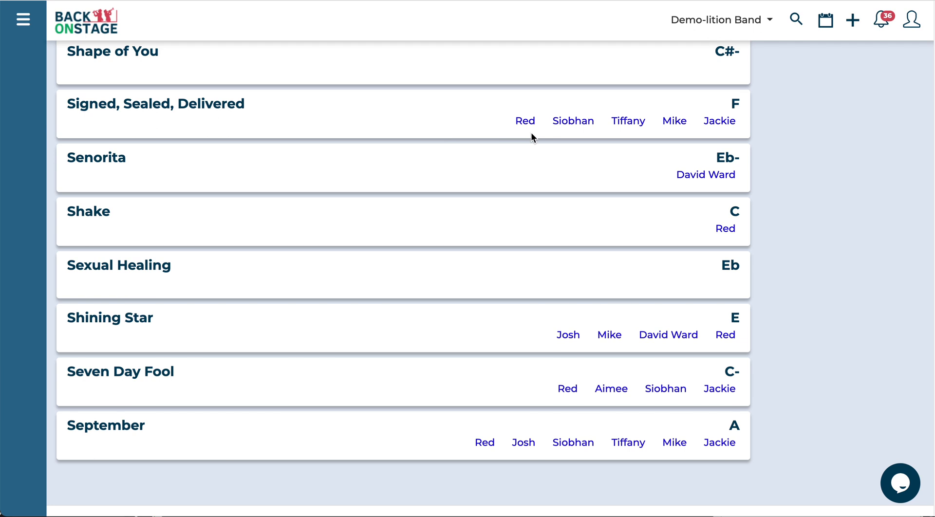
{"action": "left_click", "coordinate": [525, 121]}
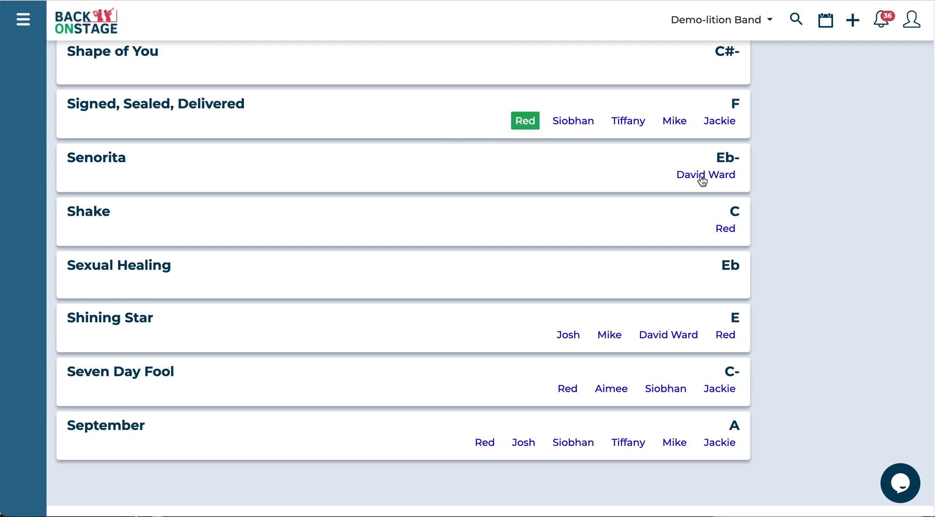
{"action": "left_click", "coordinate": [706, 175]}
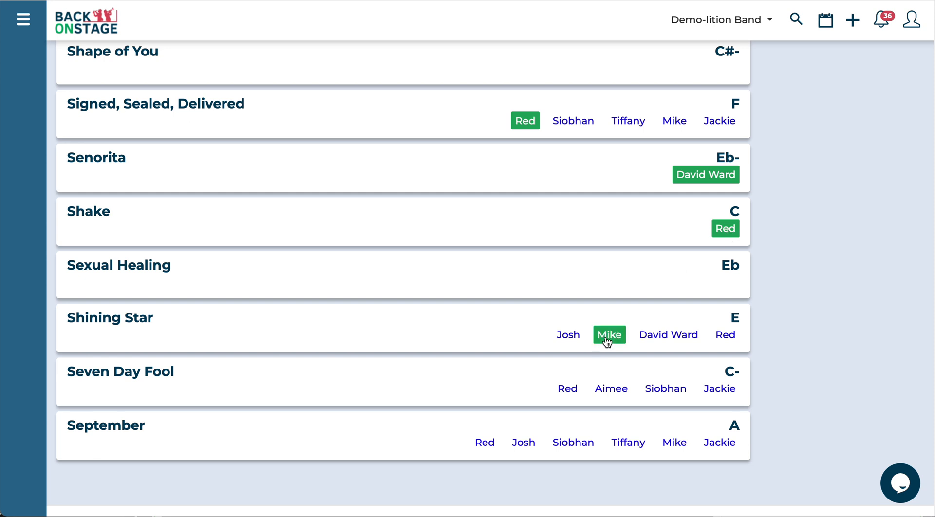
{"action": "left_click", "coordinate": [572, 442]}
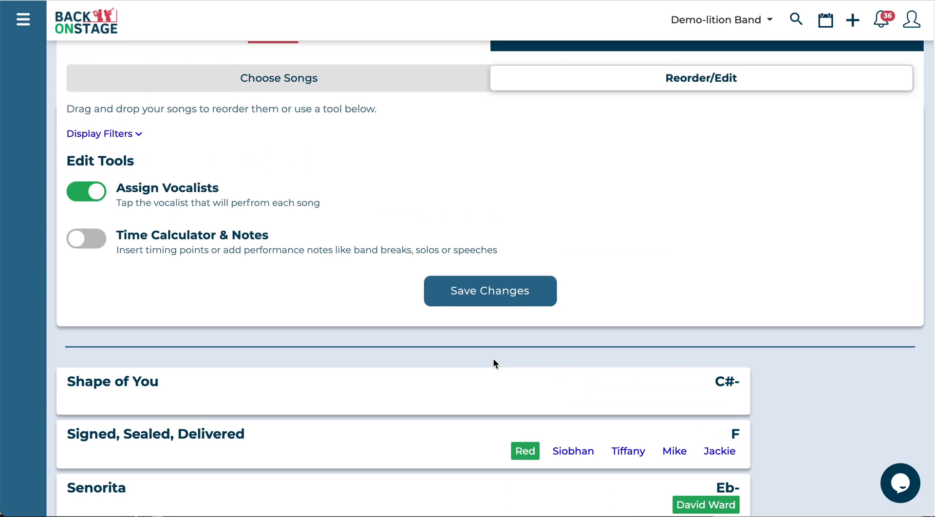
{"action": "mouse_move", "coordinate": [125, 274]}
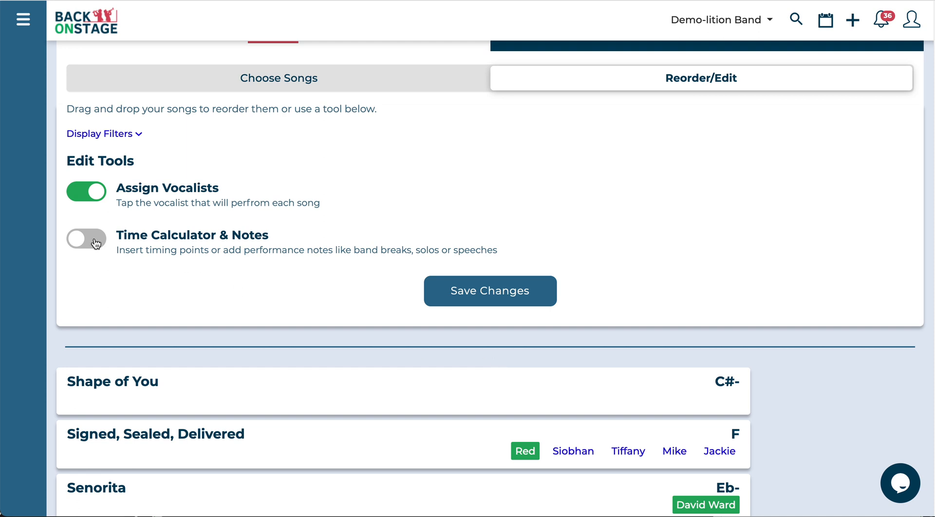
Enable timing points and insert a Calculate Time marker after Shake showing 11:47.
{"action": "left_click", "coordinate": [85, 239]}
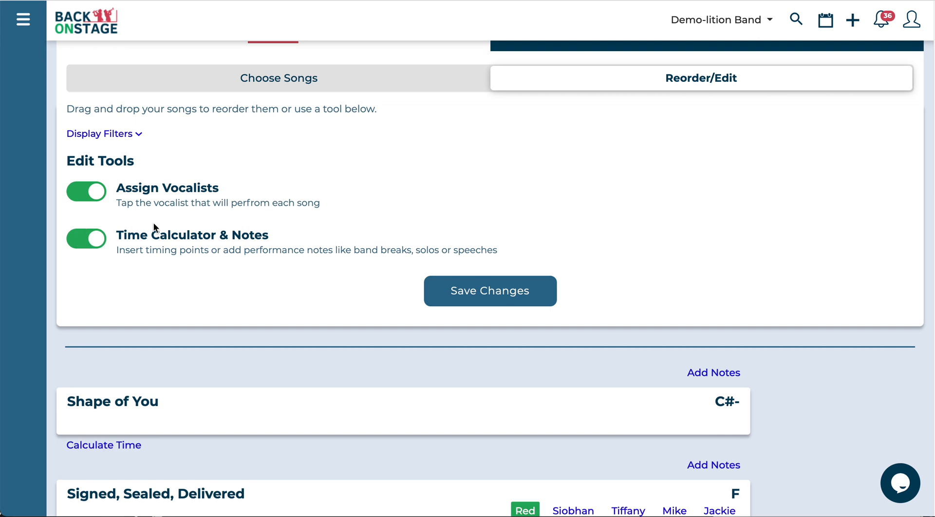
{"action": "scroll", "scroll_direction": "down", "scroll_amount": 3}
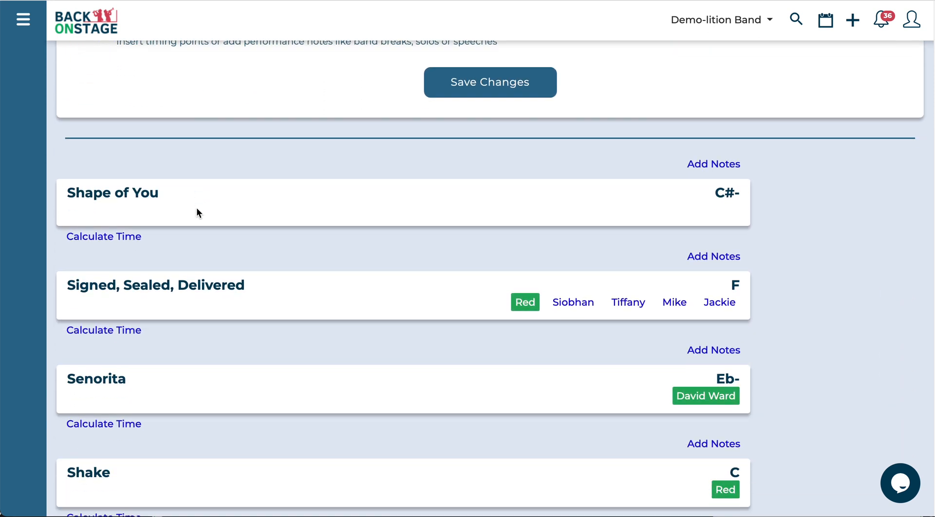
{"action": "scroll", "scroll_direction": "down", "scroll_amount": 3}
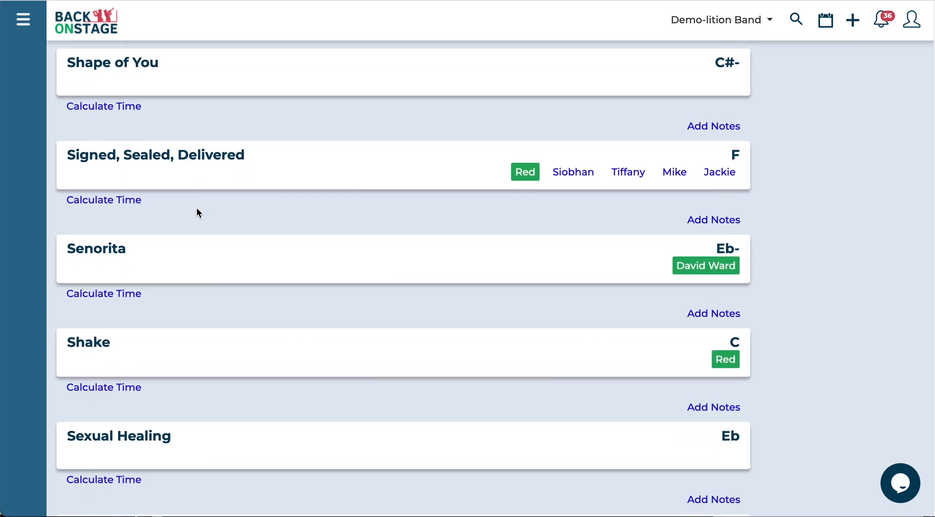
{"action": "scroll", "scroll_direction": "down", "scroll_amount": 3}
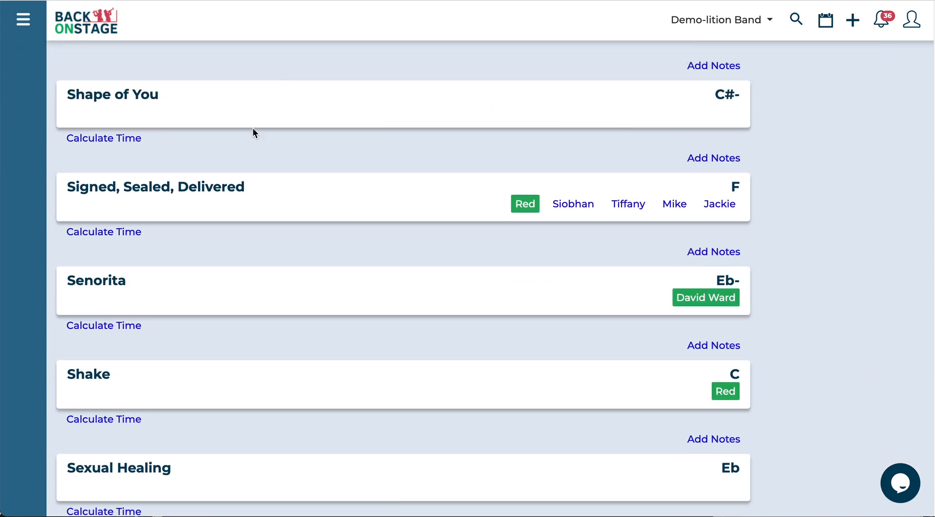
{"action": "scroll", "scroll_direction": "down", "scroll_amount": 3}
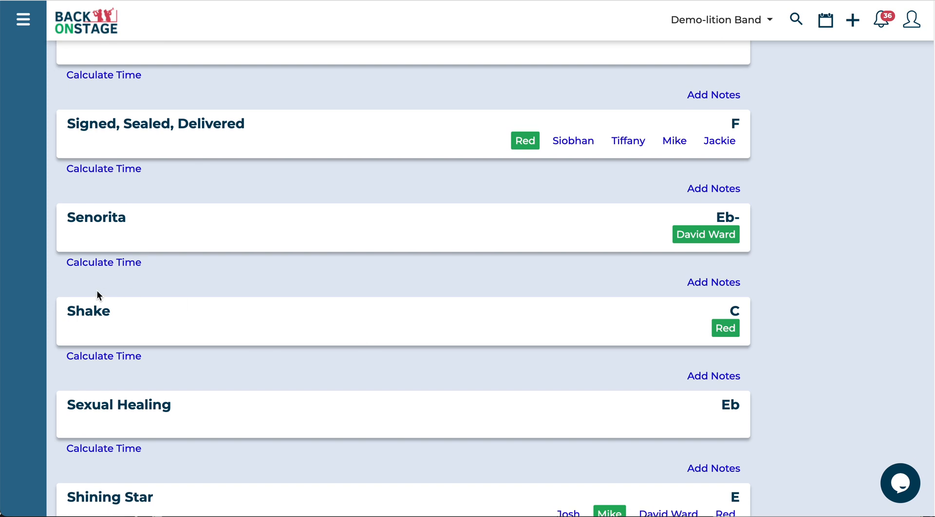
{"action": "left_click", "coordinate": [103, 355]}
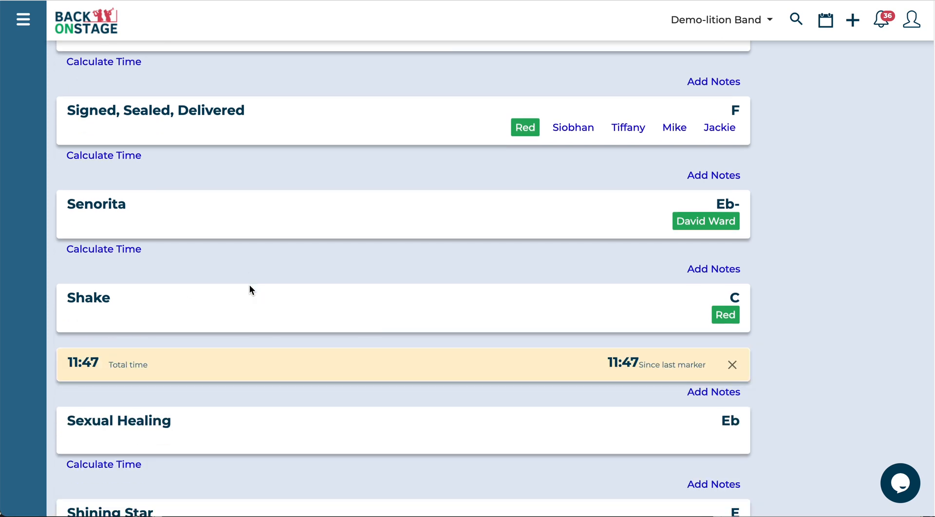
{"action": "scroll", "scroll_direction": "down", "scroll_amount": 3}
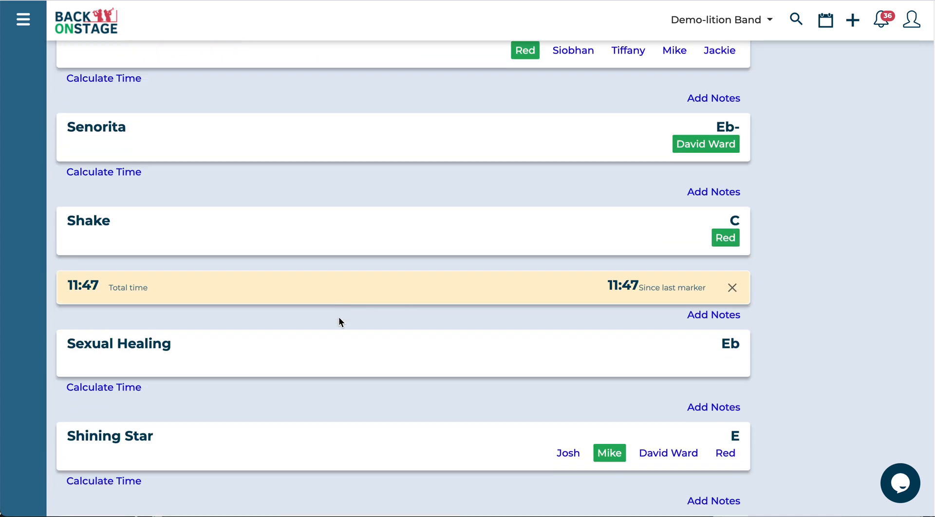
{"action": "scroll", "scroll_direction": "down", "scroll_amount": 3}
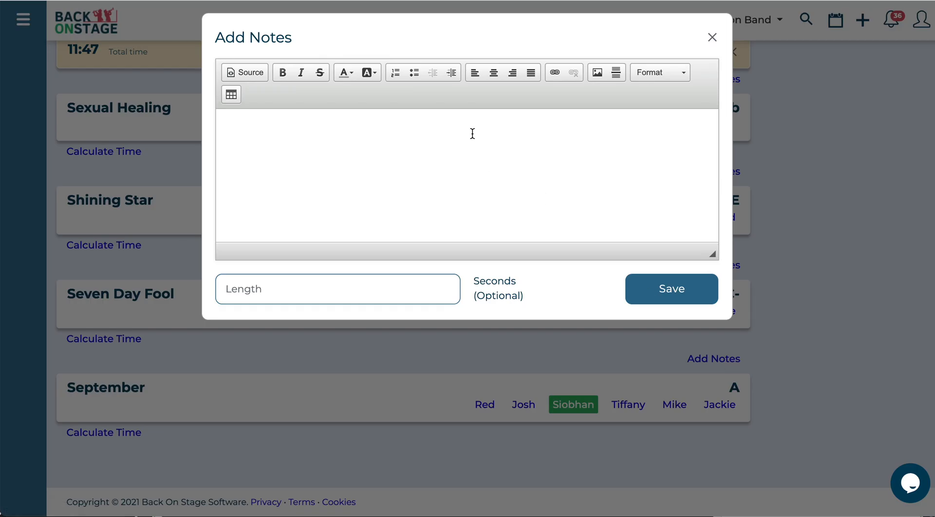
Add an ENCORE note as a Heading 1, centred, in red text, and save it.
{"action": "type", "text": "ENCORE"}
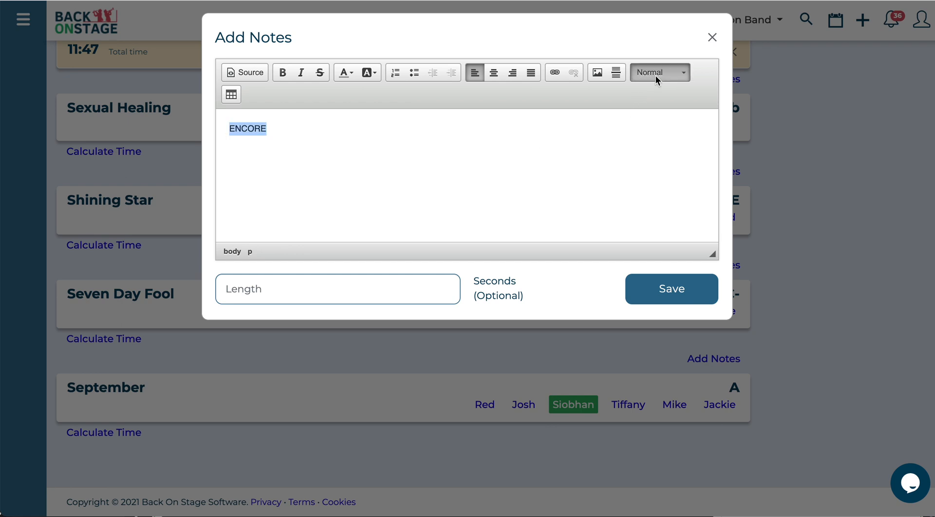
{"action": "left_click", "coordinate": [494, 72]}
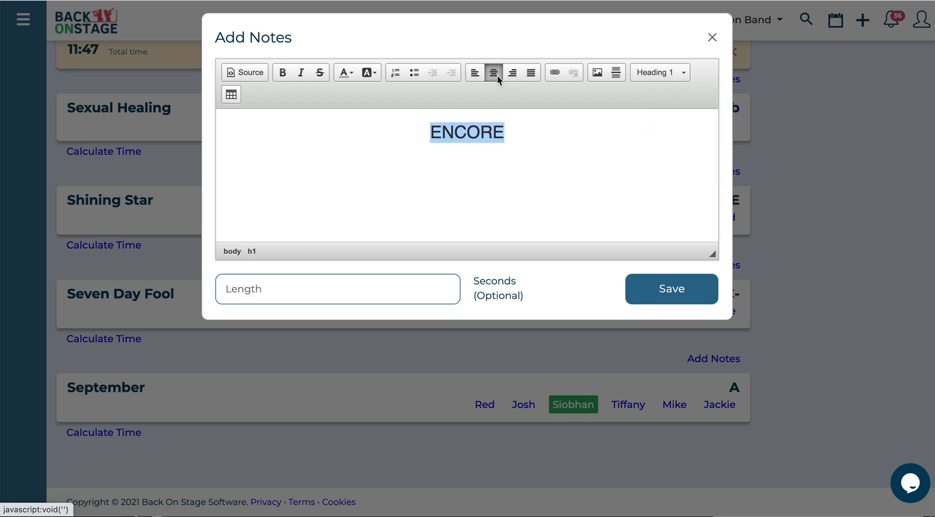
{"action": "left_click", "coordinate": [341, 72]}
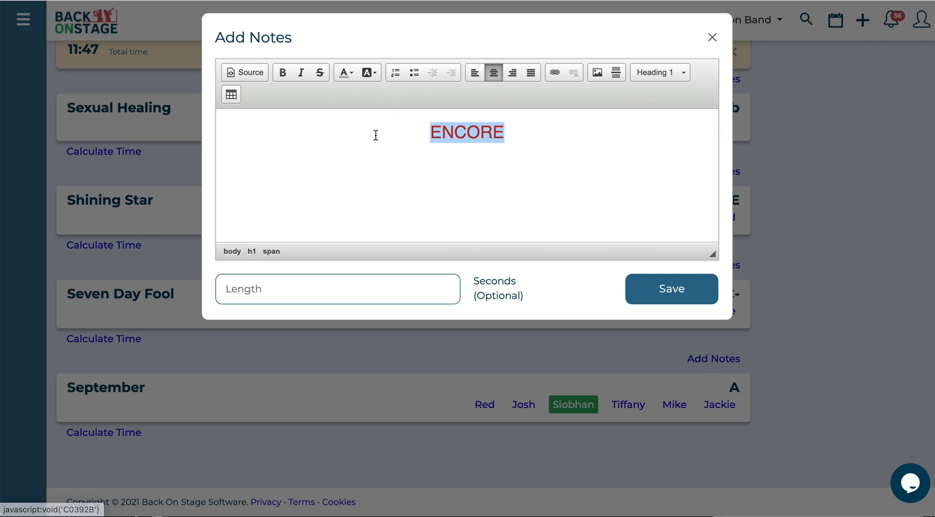
{"action": "left_click", "coordinate": [670, 289]}
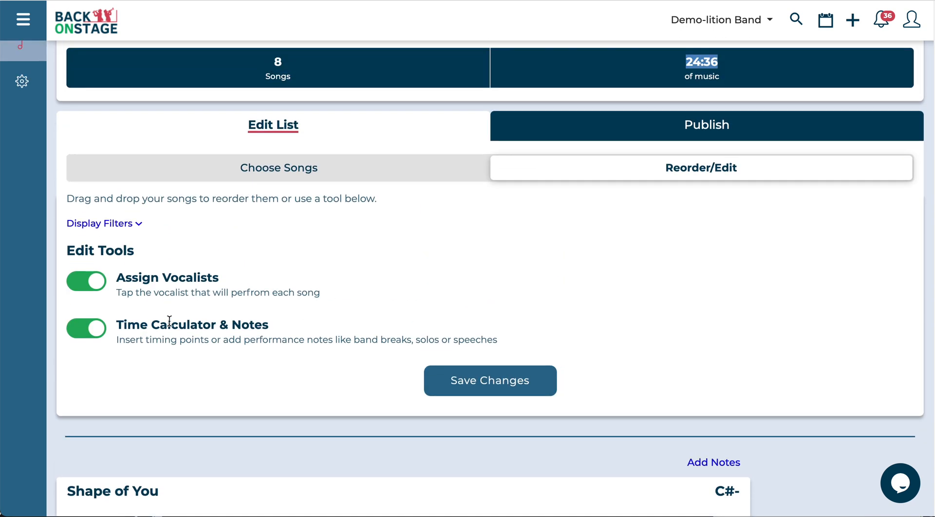
Save the reordered My New Set List with Save Changes under Edit Tools.
{"action": "scroll", "scroll_direction": "down", "scroll_amount": 3}
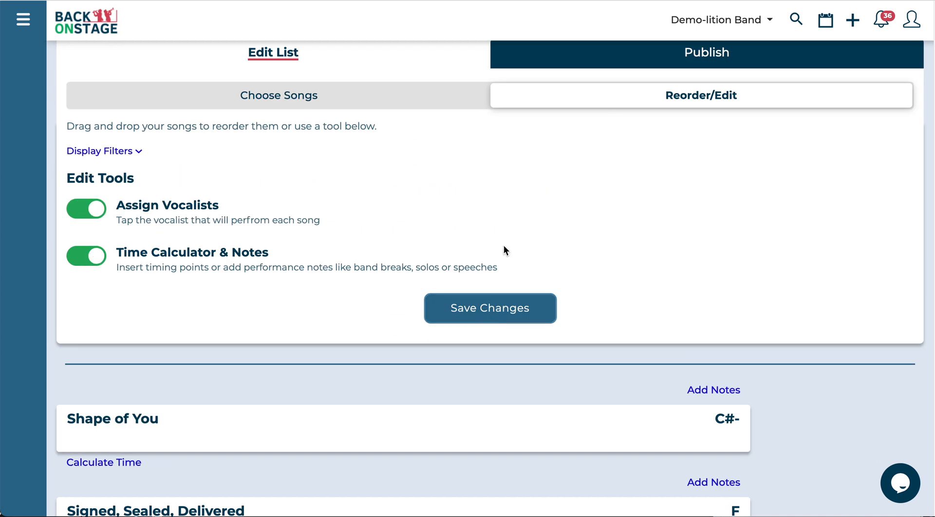
{"action": "left_click", "coordinate": [489, 308]}
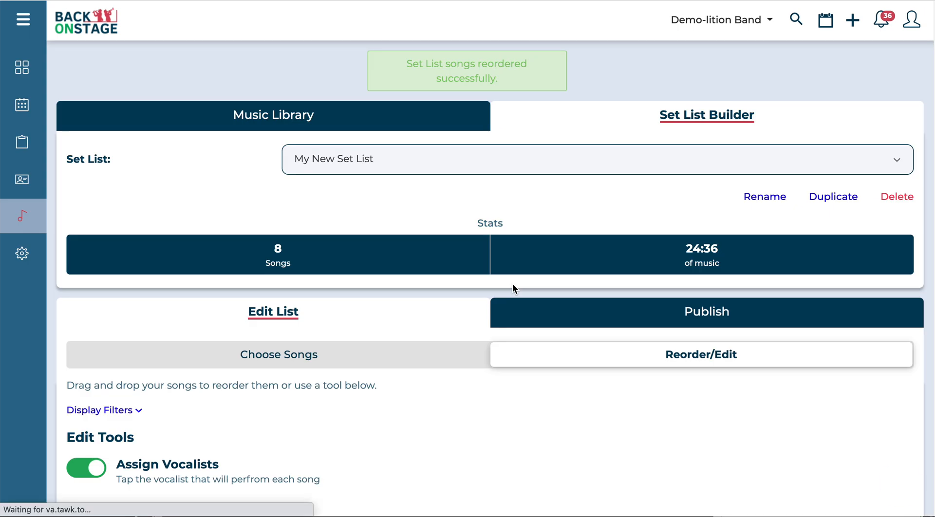
{"action": "scroll", "scroll_direction": "down", "scroll_amount": 3}
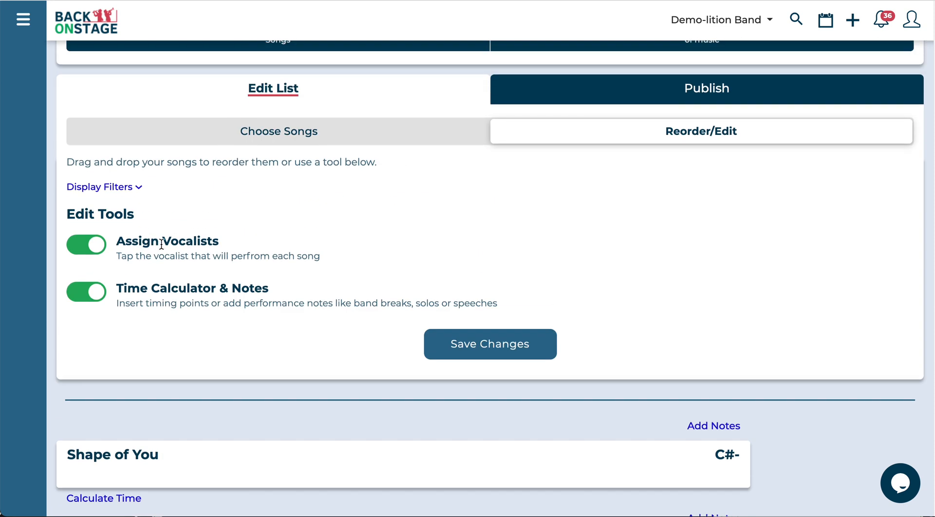
{"action": "mouse_move", "coordinate": [643, 158]}
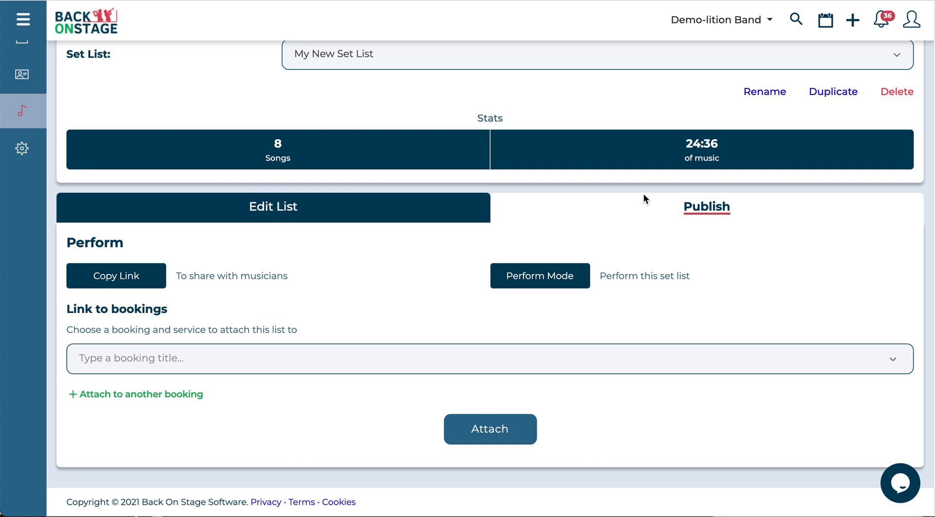
{"action": "mouse_move", "coordinate": [706, 207]}
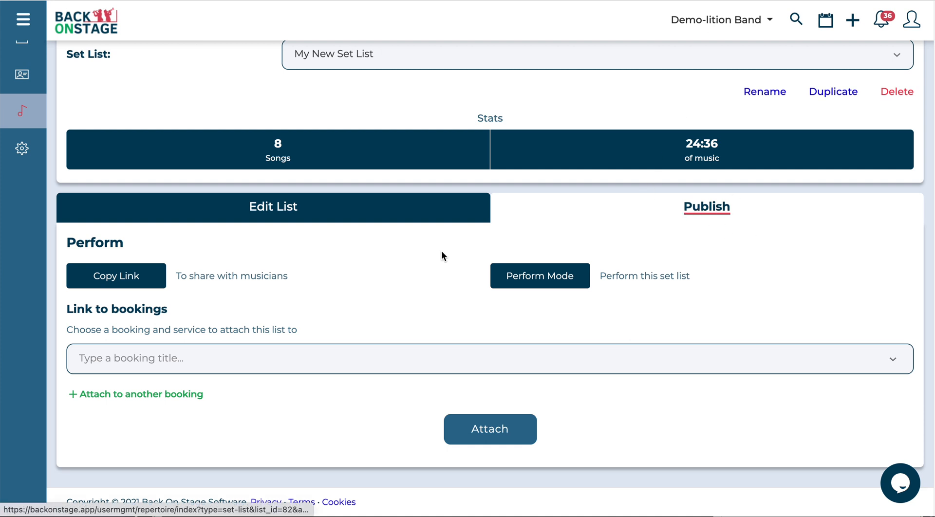
{"action": "mouse_move", "coordinate": [351, 359]}
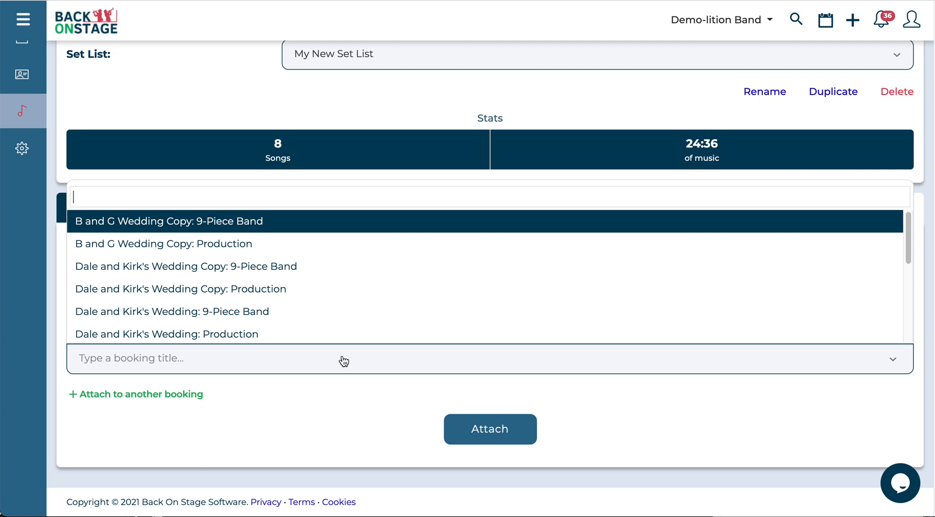
Pick the J and T Wedding: 9-Piece Band booking and attach the set list to it.
{"action": "type", "text": "j"}
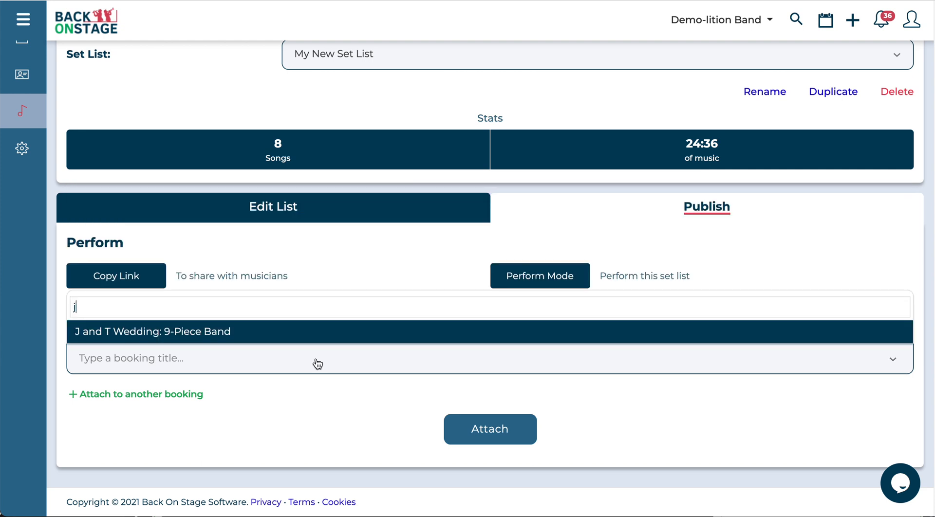
{"action": "mouse_move", "coordinate": [237, 343]}
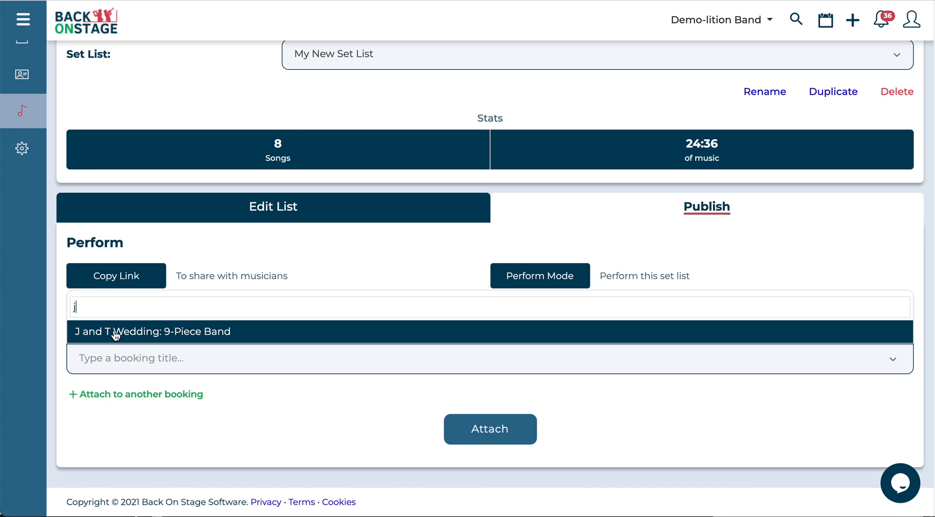
{"action": "mouse_move", "coordinate": [136, 339]}
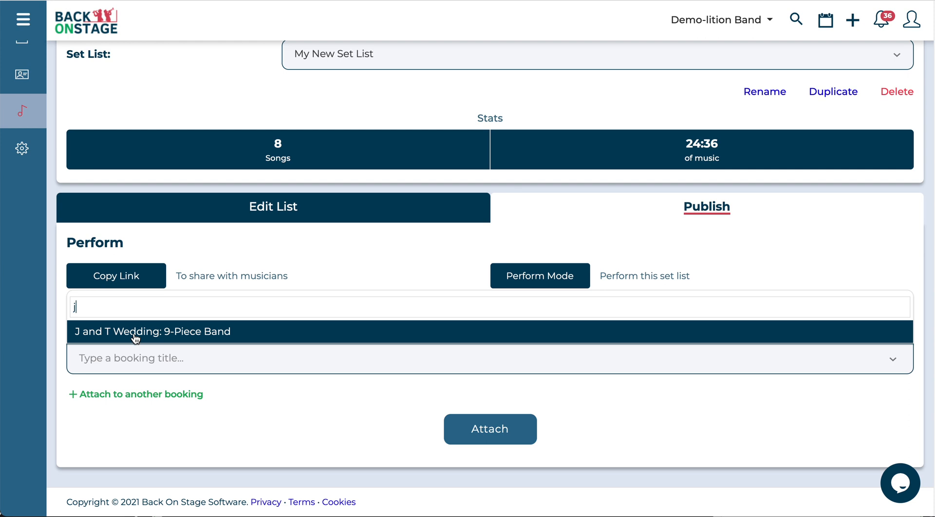
{"action": "left_click", "coordinate": [153, 332]}
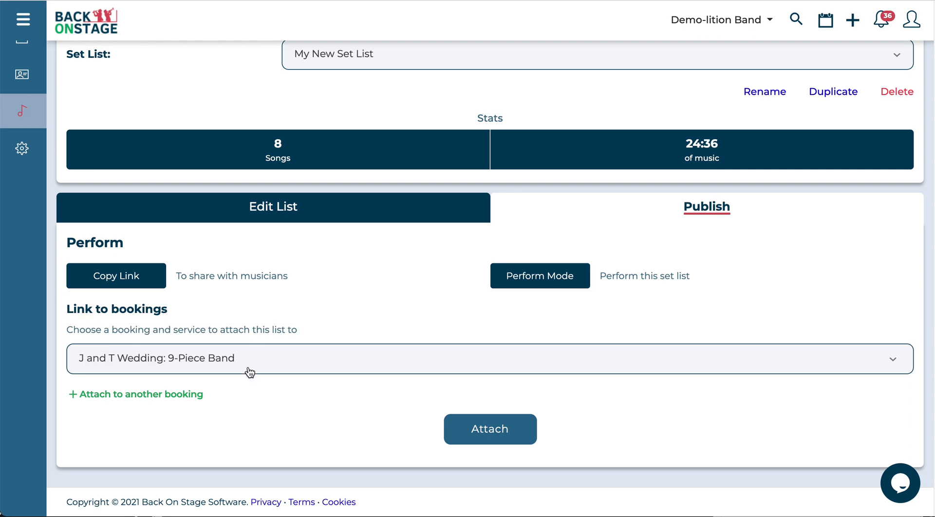
{"action": "left_click", "coordinate": [490, 429]}
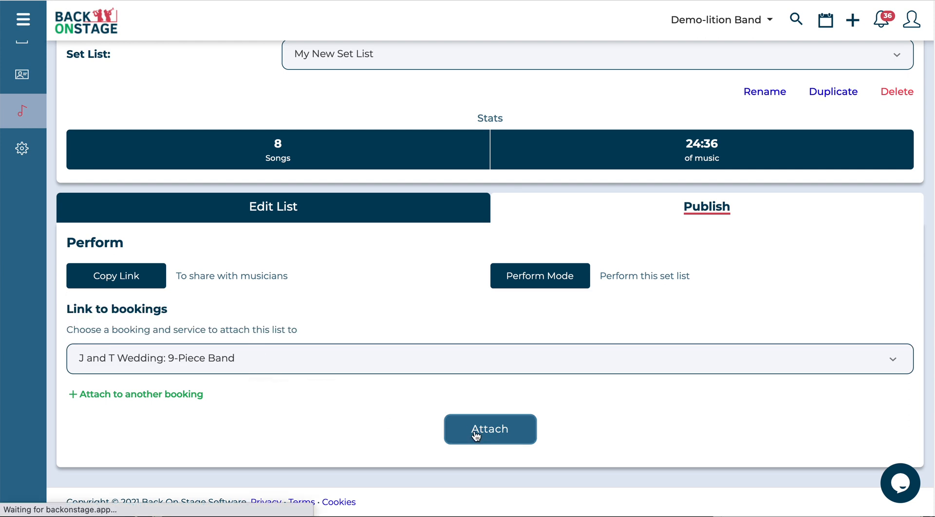
{"action": "left_click", "coordinate": [489, 429]}
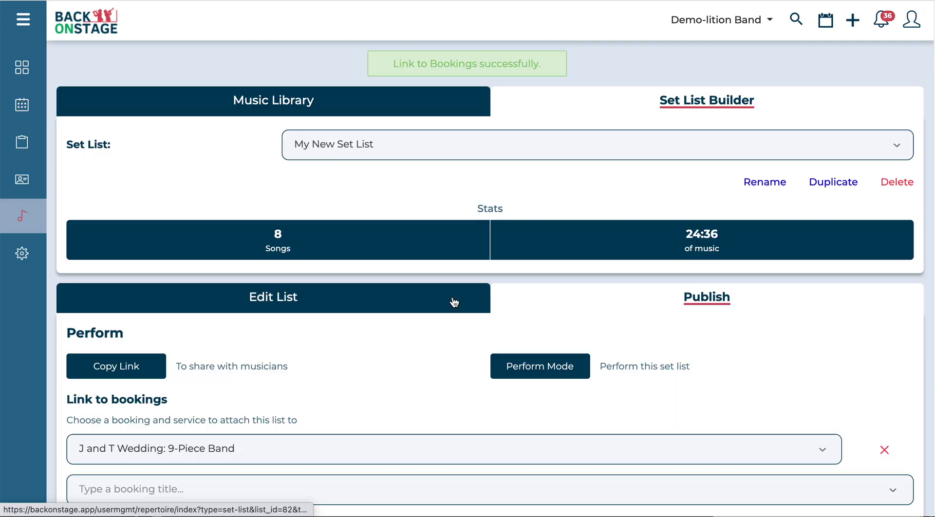
{"action": "scroll", "scroll_direction": "down", "scroll_amount": 3}
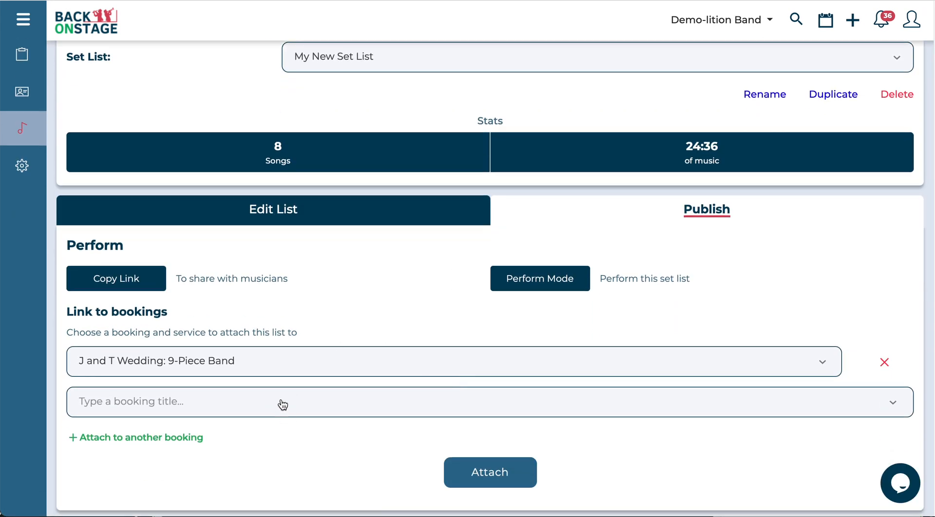
{"action": "mouse_move", "coordinate": [373, 264]}
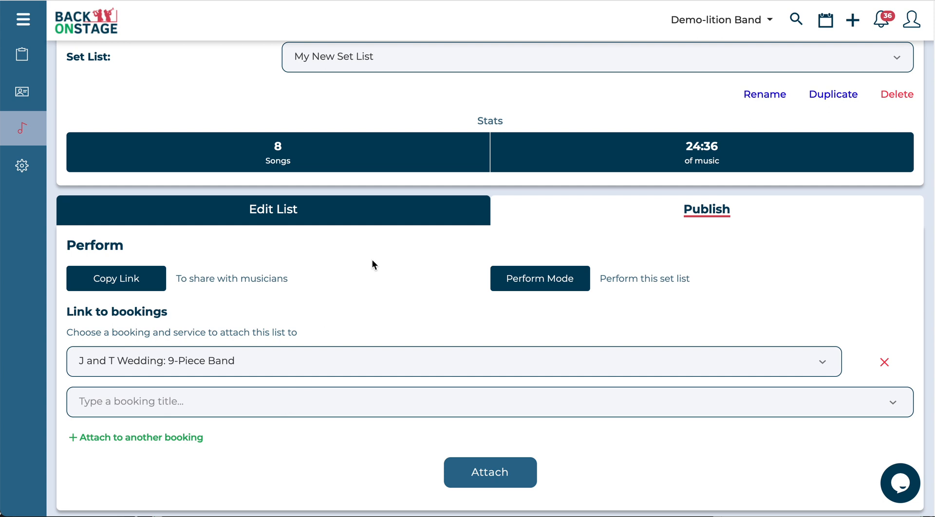
{"action": "mouse_move", "coordinate": [540, 279]}
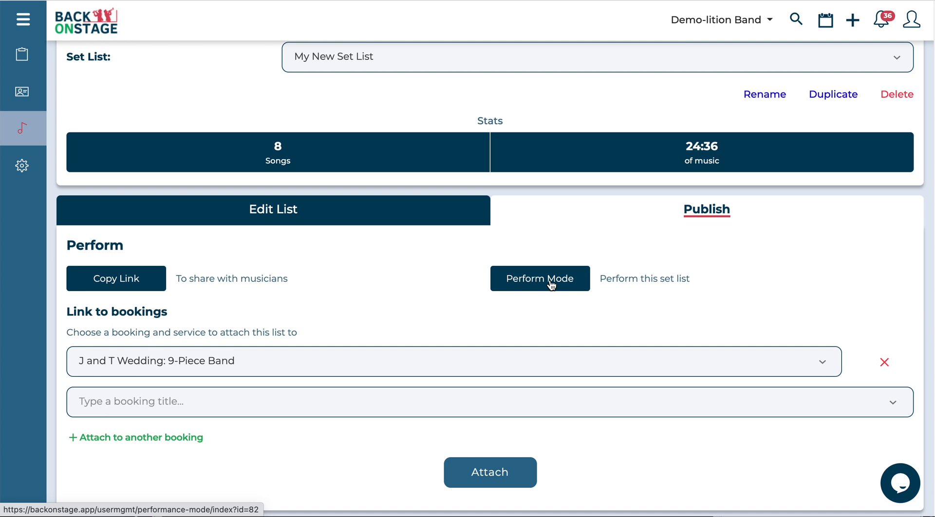
{"action": "left_click", "coordinate": [539, 278]}
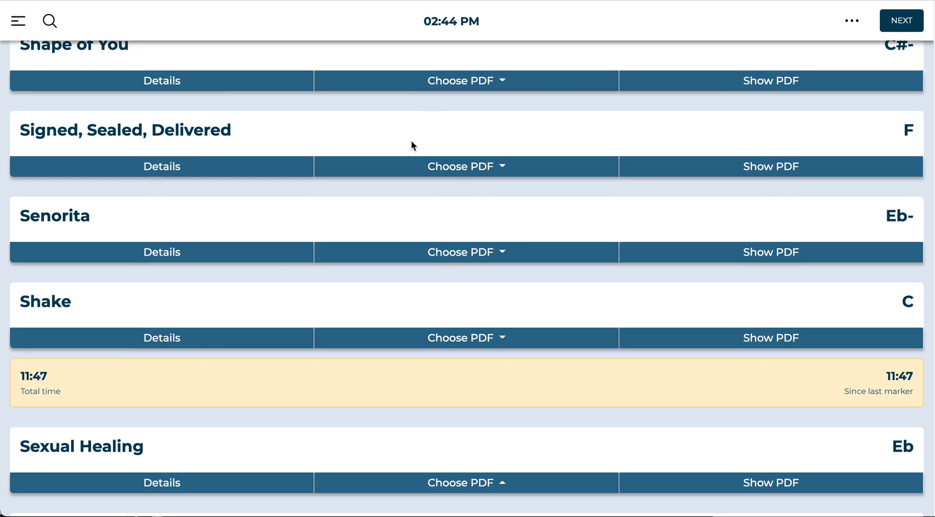
{"action": "scroll", "scroll_direction": "down", "scroll_amount": 3}
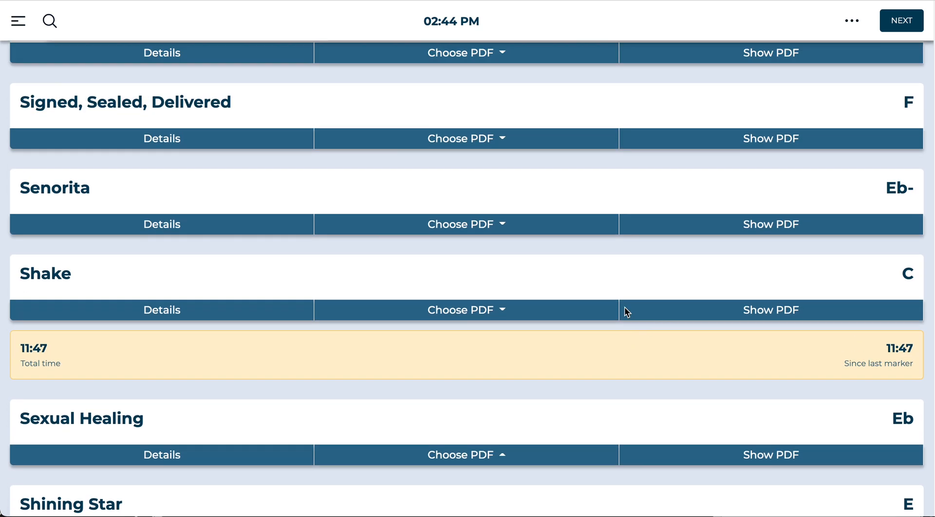
{"action": "scroll", "scroll_direction": "down", "scroll_amount": 3}
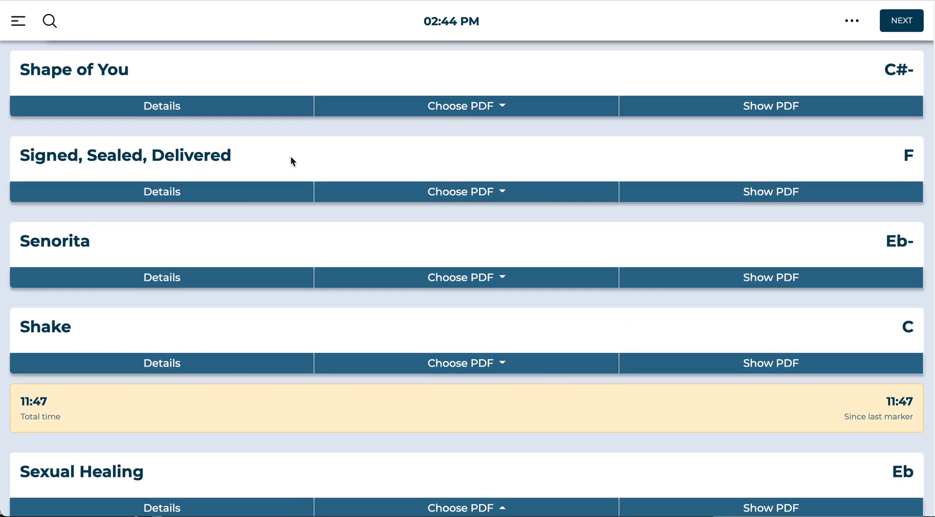
{"action": "mouse_move", "coordinate": [321, 174]}
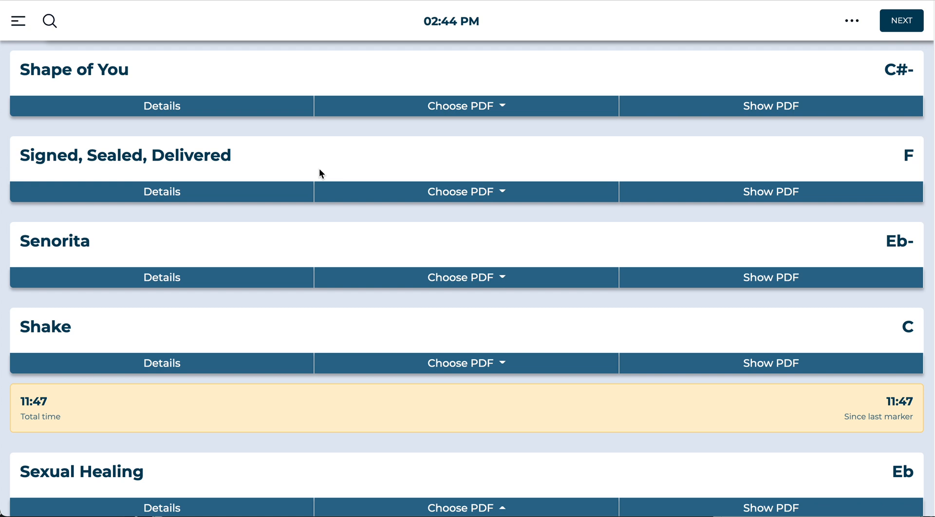
{"action": "left_click", "coordinate": [161, 191]}
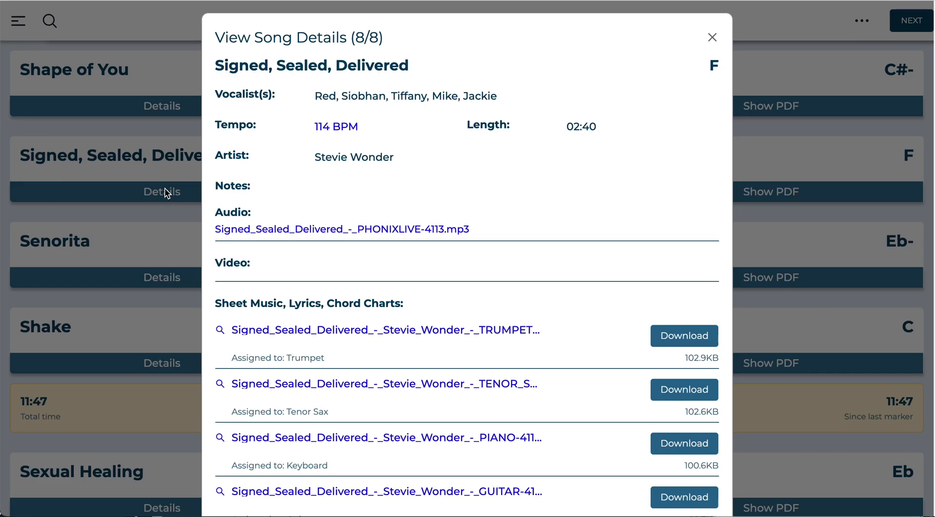
{"action": "scroll", "scroll_direction": "down", "scroll_amount": 3}
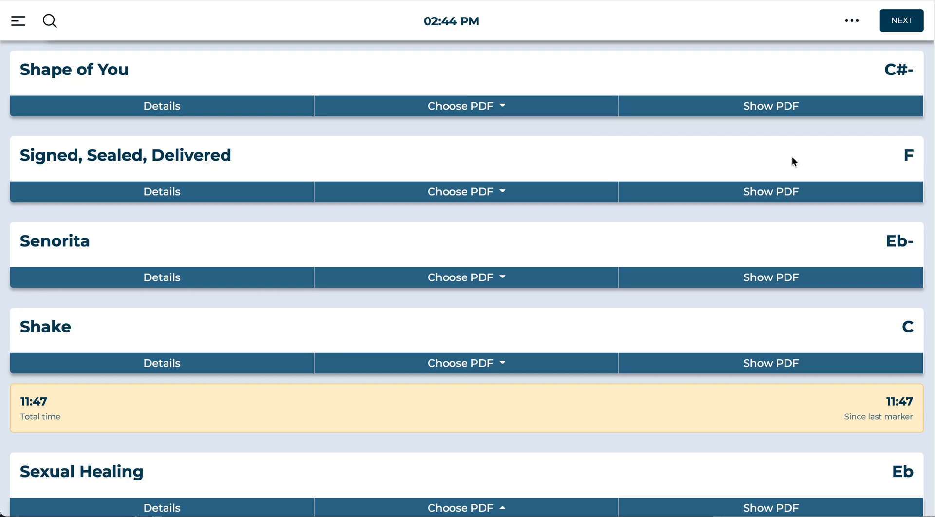
{"action": "left_click", "coordinate": [467, 191]}
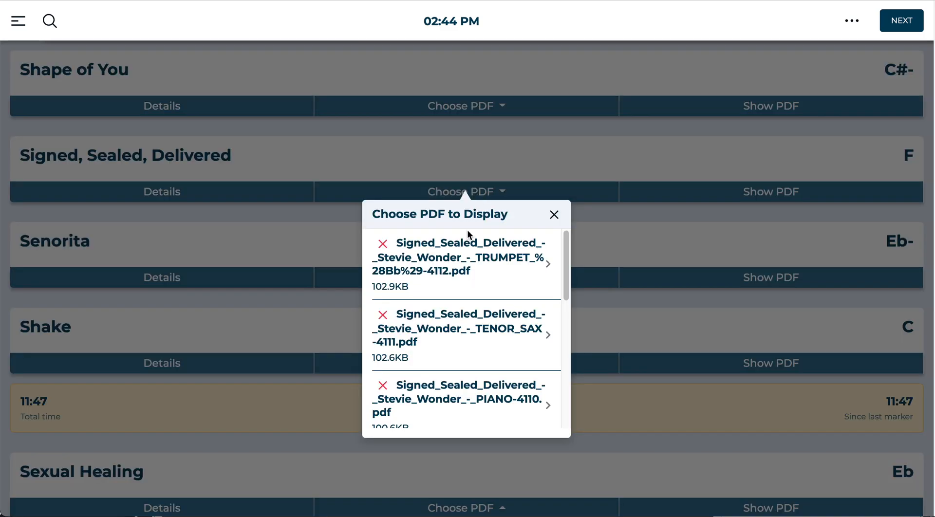
{"action": "left_click", "coordinate": [459, 257]}
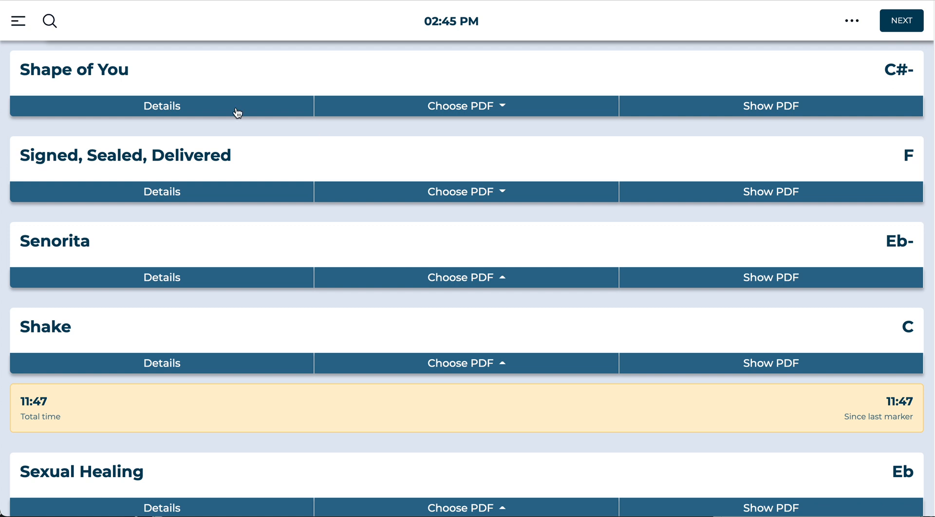
{"action": "mouse_move", "coordinate": [393, 126]}
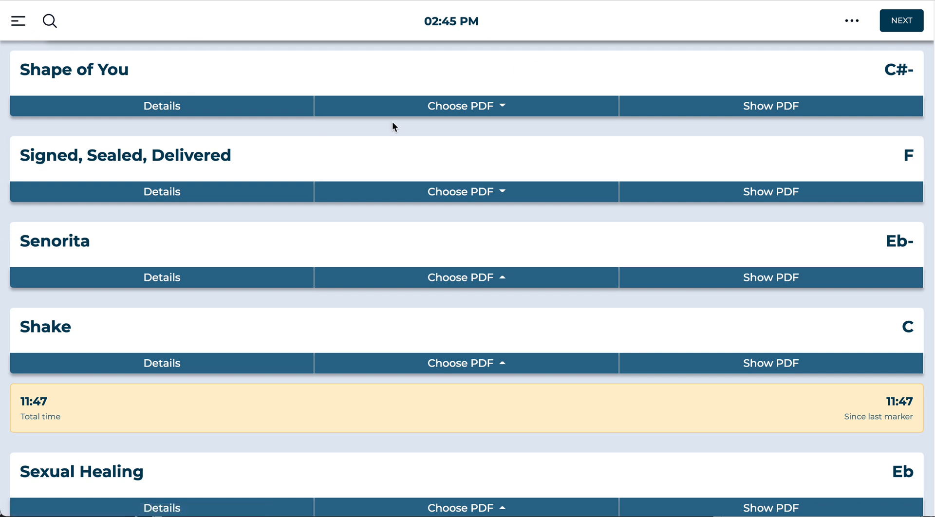
{"action": "mouse_move", "coordinate": [15, 45]}
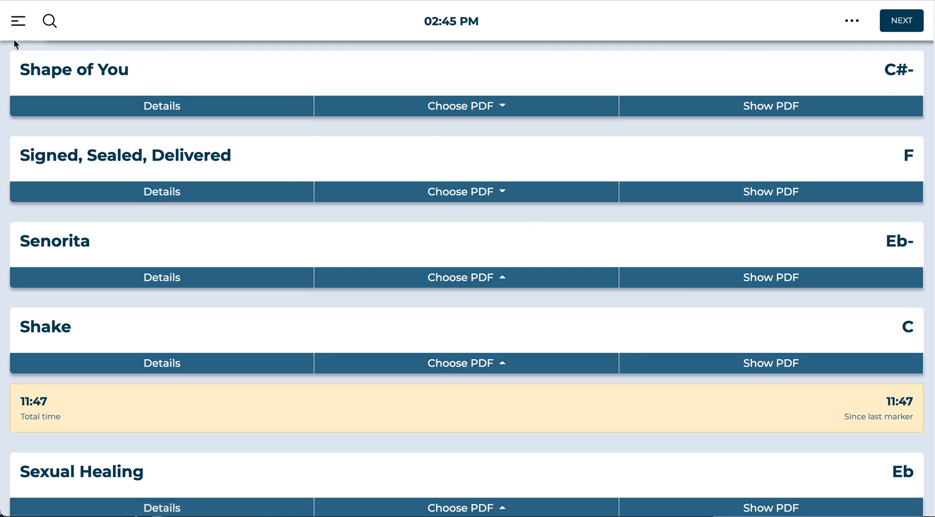
Browse the Set Lists panel, then exit performance mode back to the dashboard.
{"action": "left_click", "coordinate": [18, 21]}
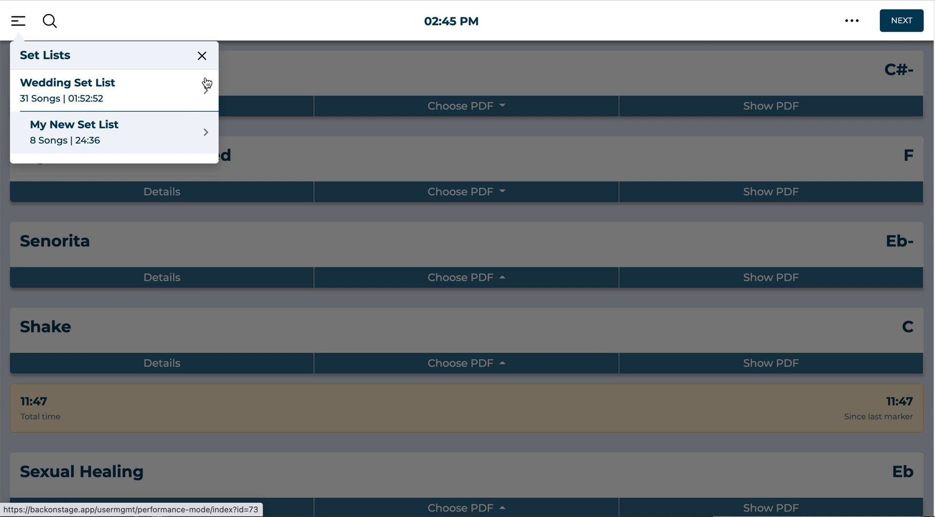
{"action": "mouse_move", "coordinate": [112, 95]}
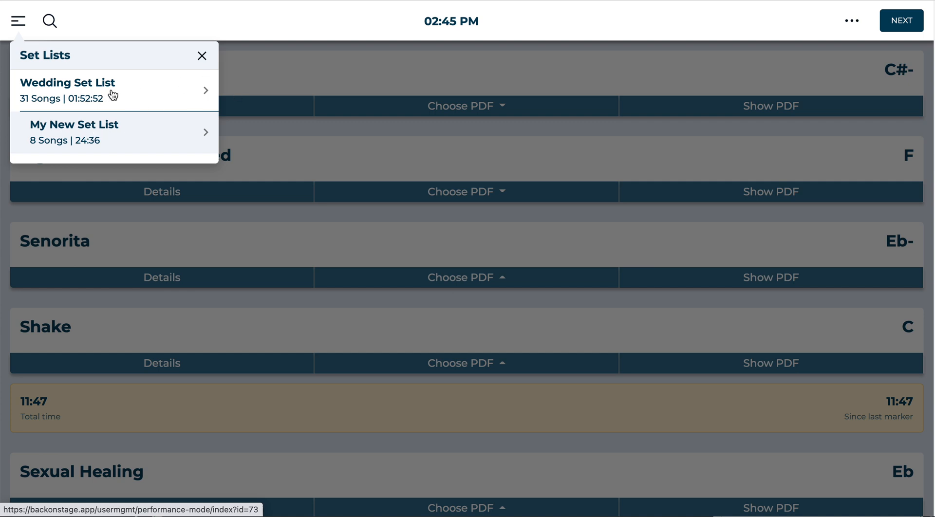
{"action": "mouse_move", "coordinate": [513, 58]}
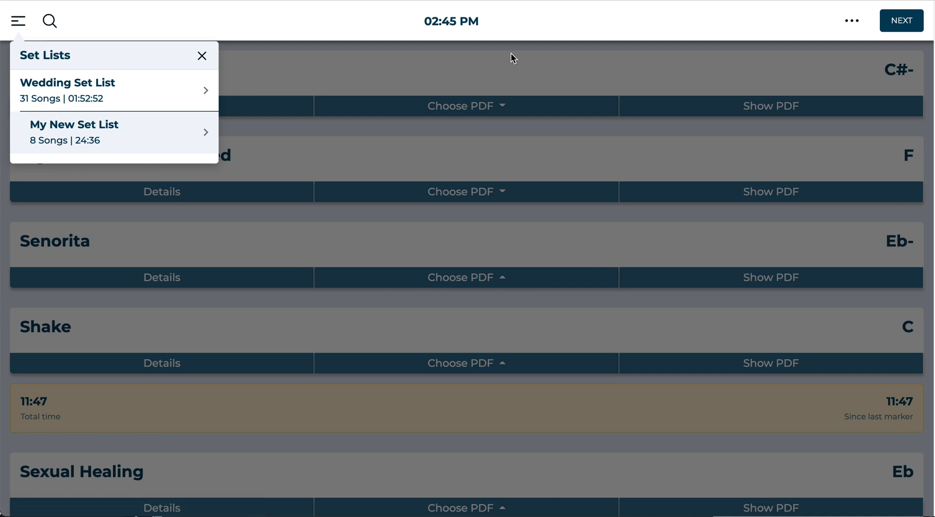
{"action": "left_click", "coordinate": [201, 56]}
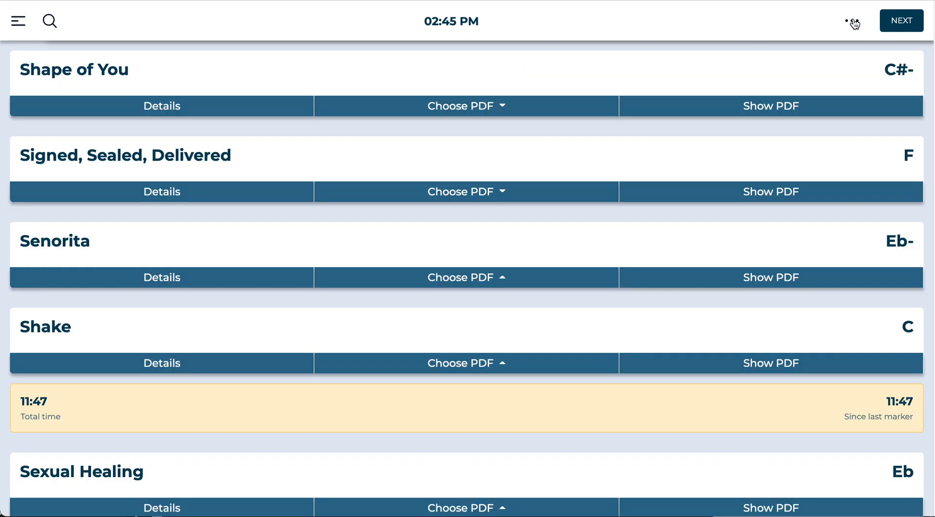
{"action": "left_click", "coordinate": [852, 21]}
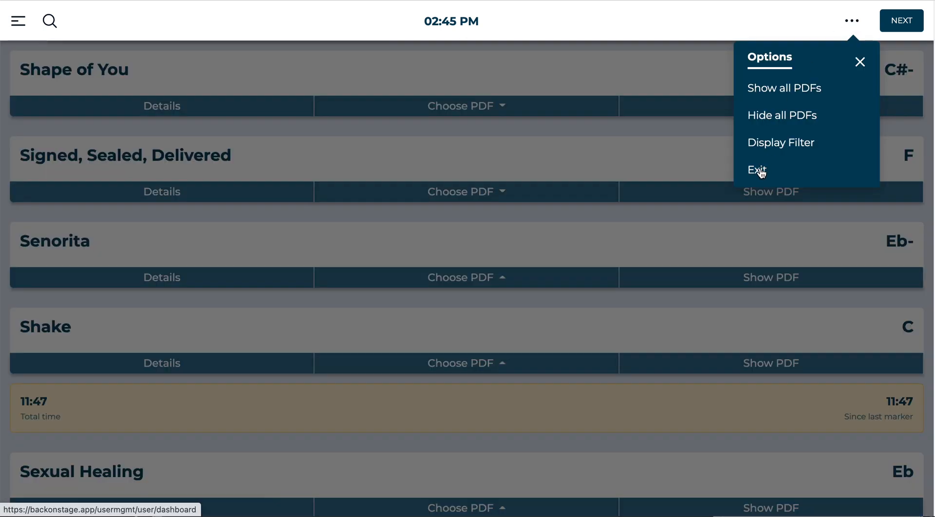
{"action": "left_click", "coordinate": [755, 170]}
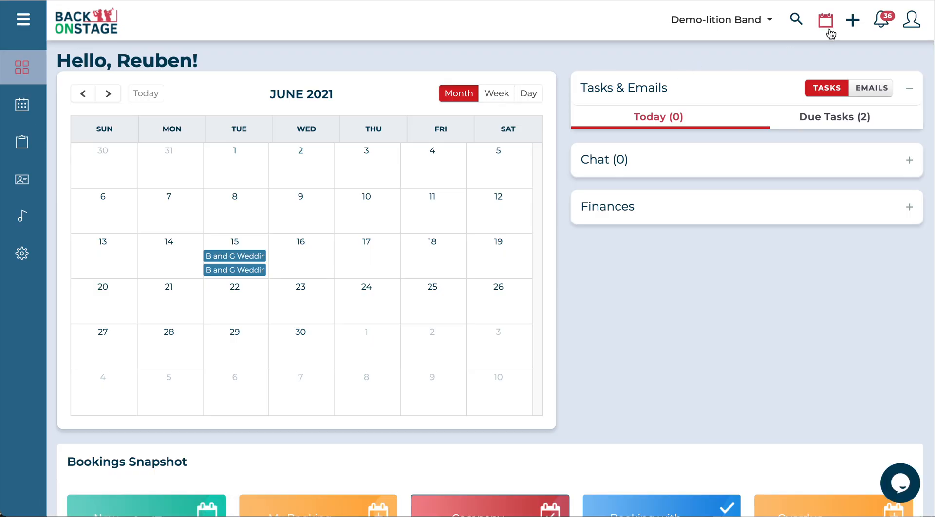
Go to 15 June 2021 in the calendar and open the B and G Wedding booking.
{"action": "left_click", "coordinate": [825, 20]}
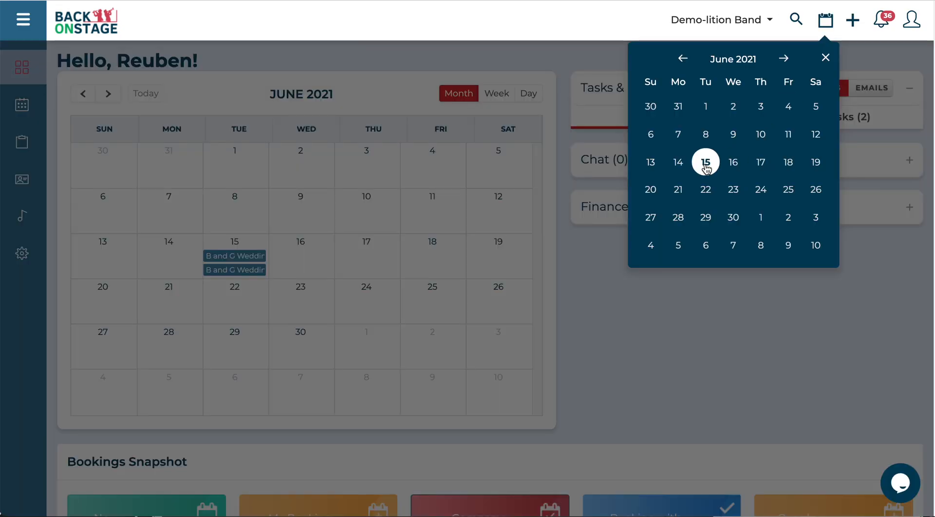
{"action": "left_click", "coordinate": [705, 161]}
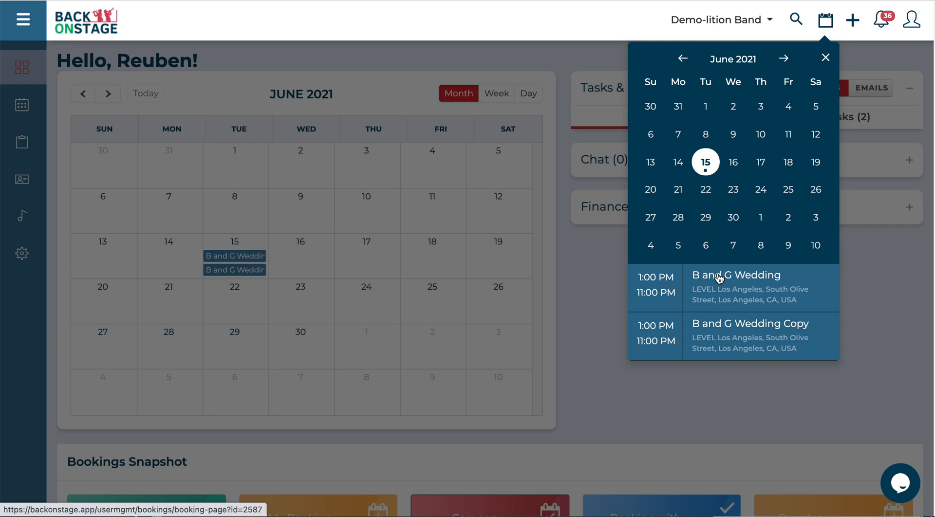
{"action": "left_click", "coordinate": [736, 275]}
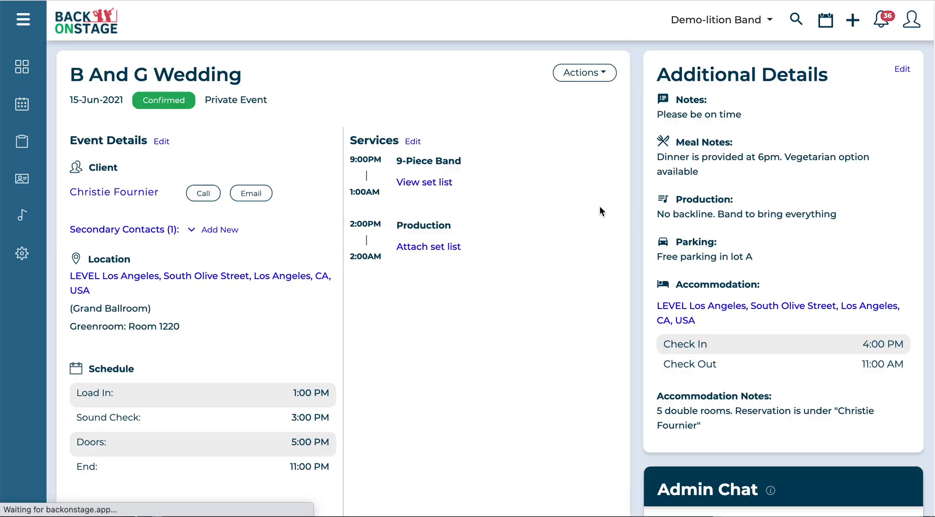
{"action": "scroll", "scroll_direction": "down", "scroll_amount": 3}
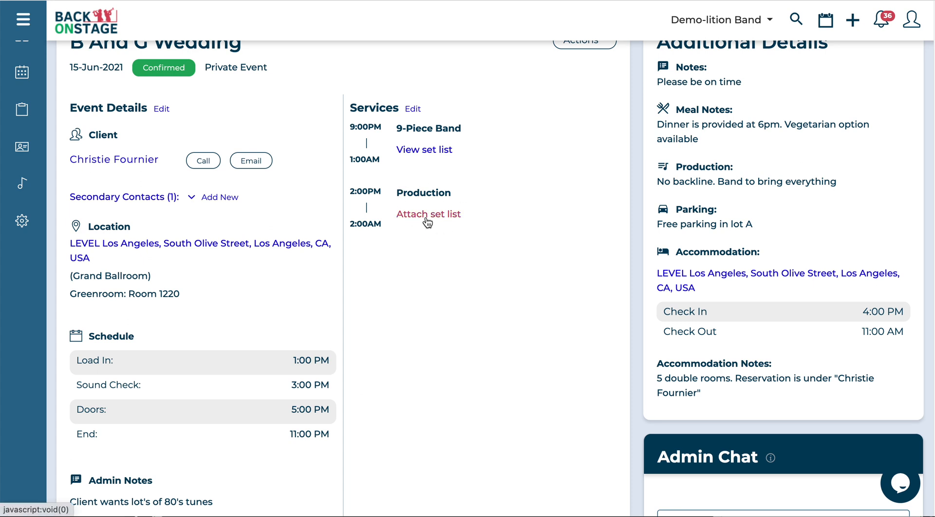
Attach My New Set List to the Production service of the B And G Wedding booking.
{"action": "left_click", "coordinate": [428, 214]}
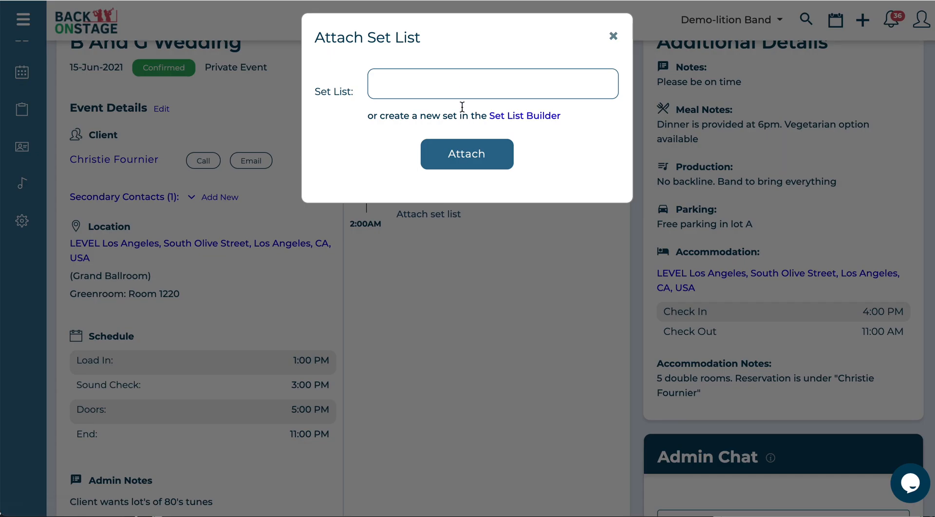
{"action": "left_click", "coordinate": [492, 83]}
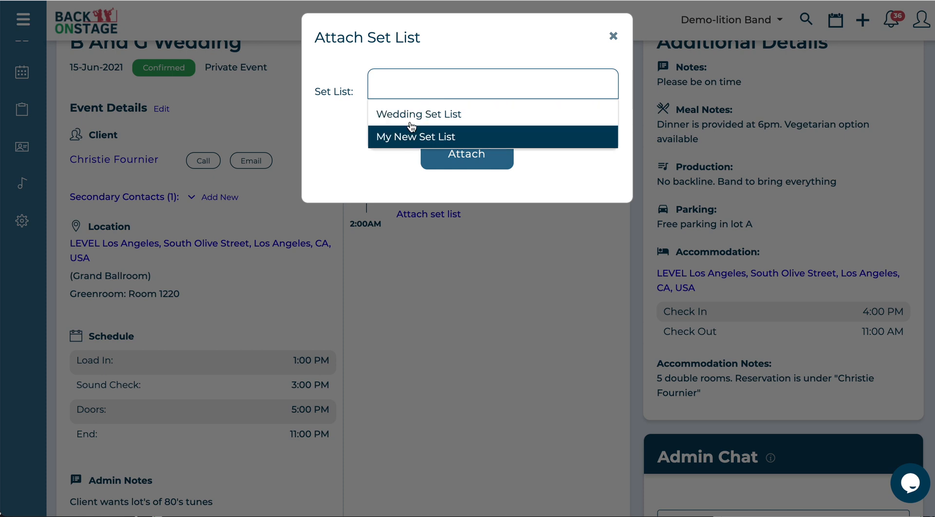
{"action": "mouse_move", "coordinate": [433, 114]}
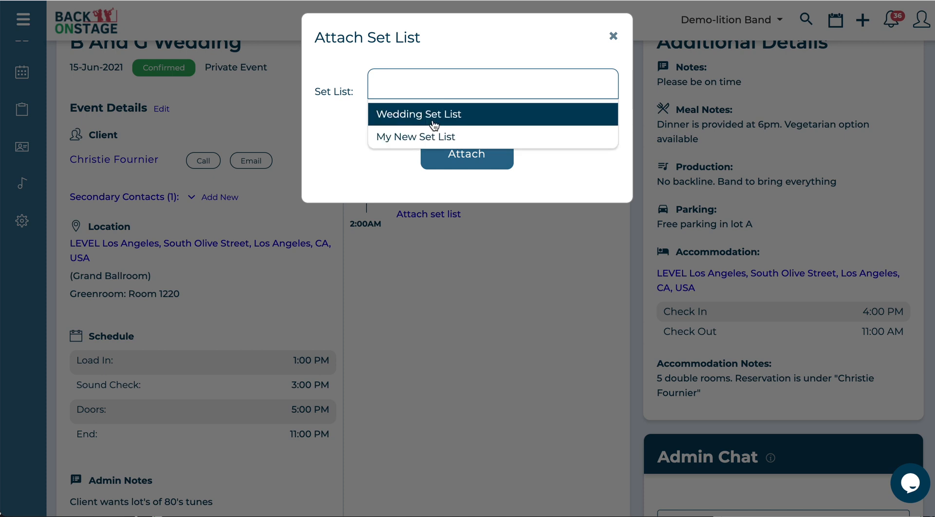
{"action": "left_click", "coordinate": [415, 137]}
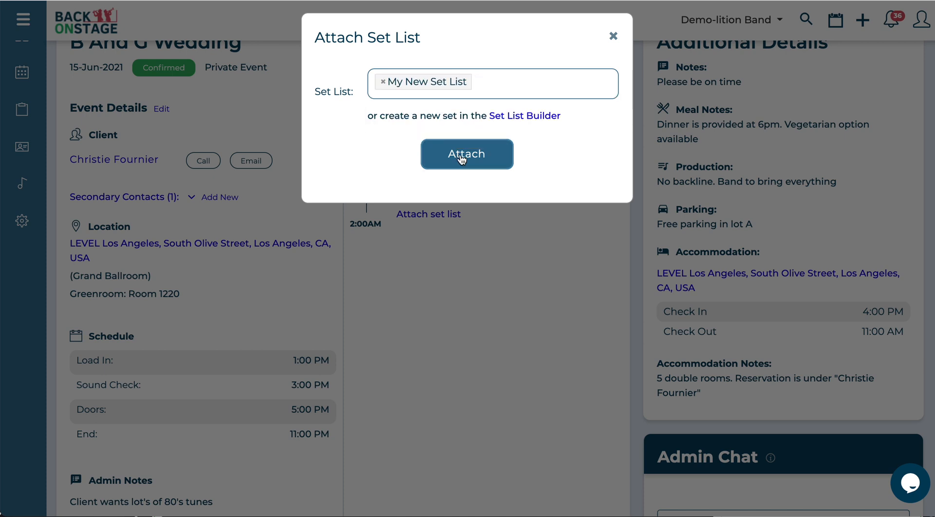
{"action": "left_click", "coordinate": [467, 154]}
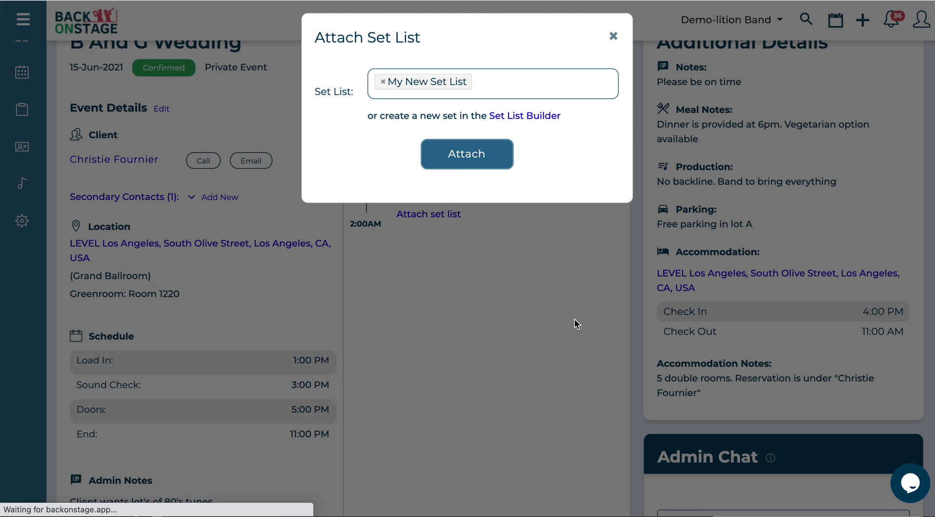
{"action": "left_click", "coordinate": [467, 154]}
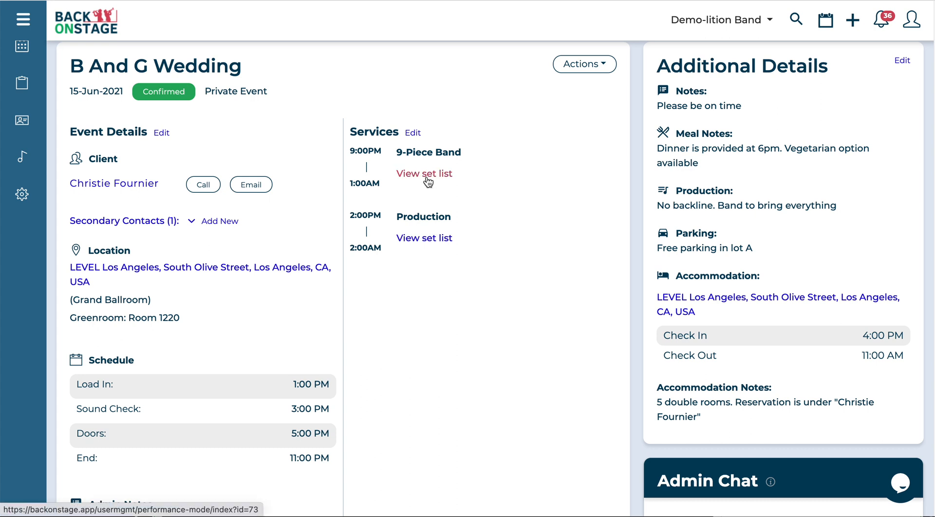
{"action": "mouse_move", "coordinate": [569, 222]}
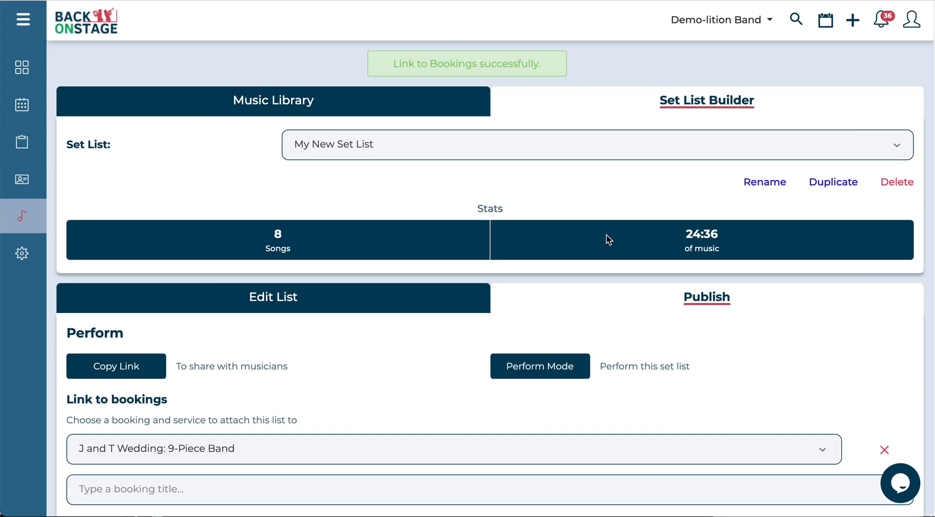
Scroll the Publish settings to the J and T Wedding: 9-Piece Band link.
{"action": "scroll", "scroll_direction": "down", "scroll_amount": 3}
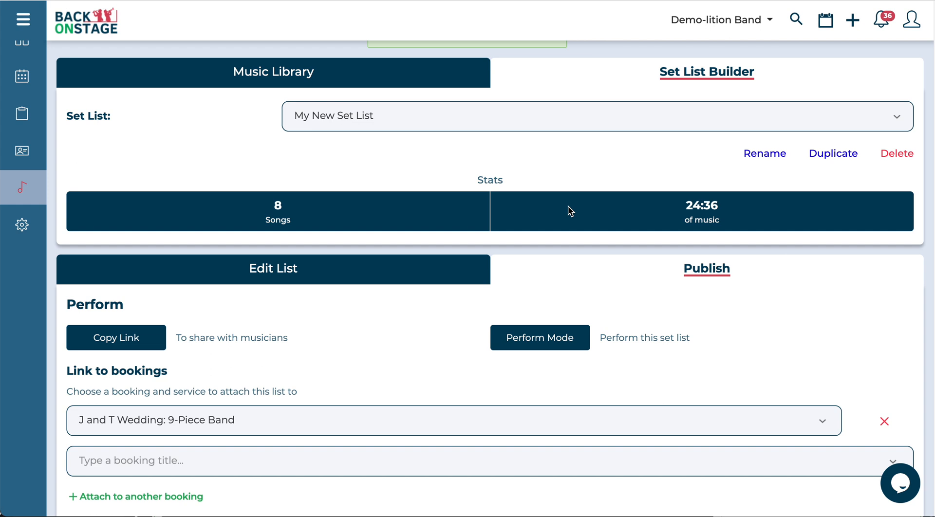
{"action": "scroll", "scroll_direction": "down", "scroll_amount": 3}
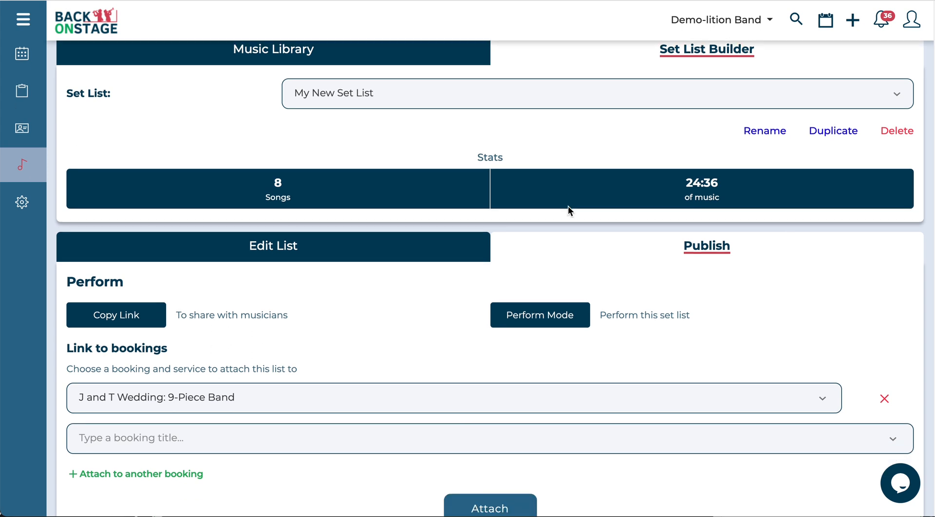